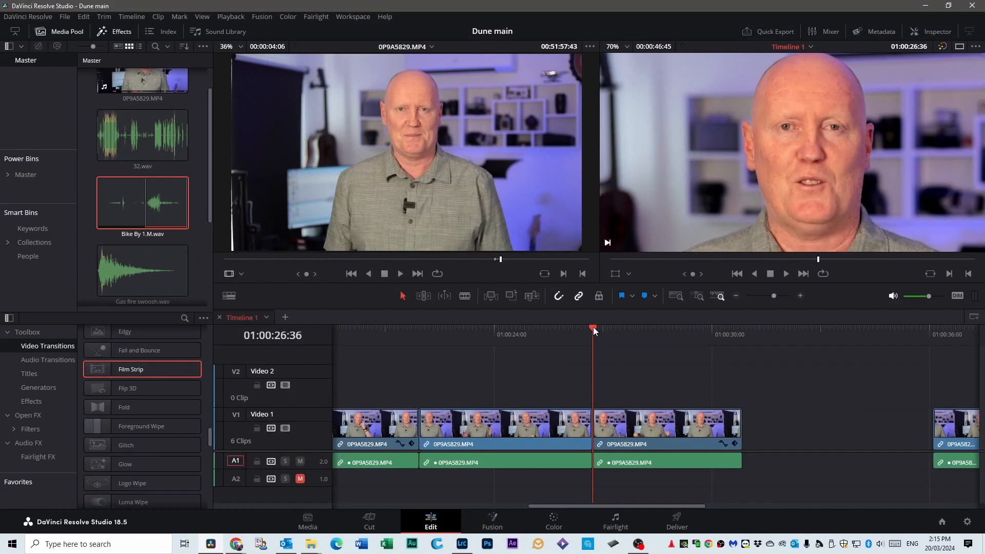
Select the speaker clip under the playhead before Option-dragging copies to Video 2 and 3
left_click(665, 427)
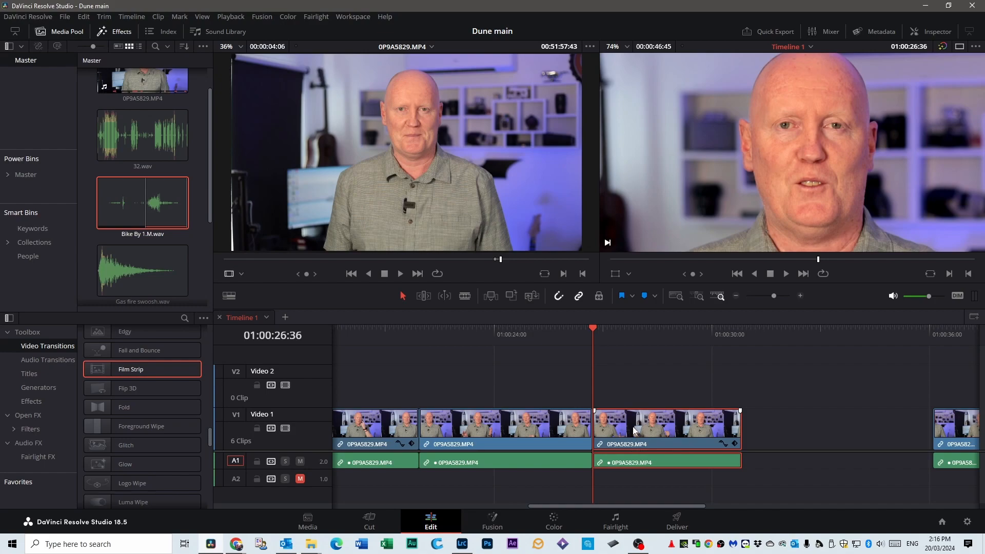
mouse_move(638, 433)
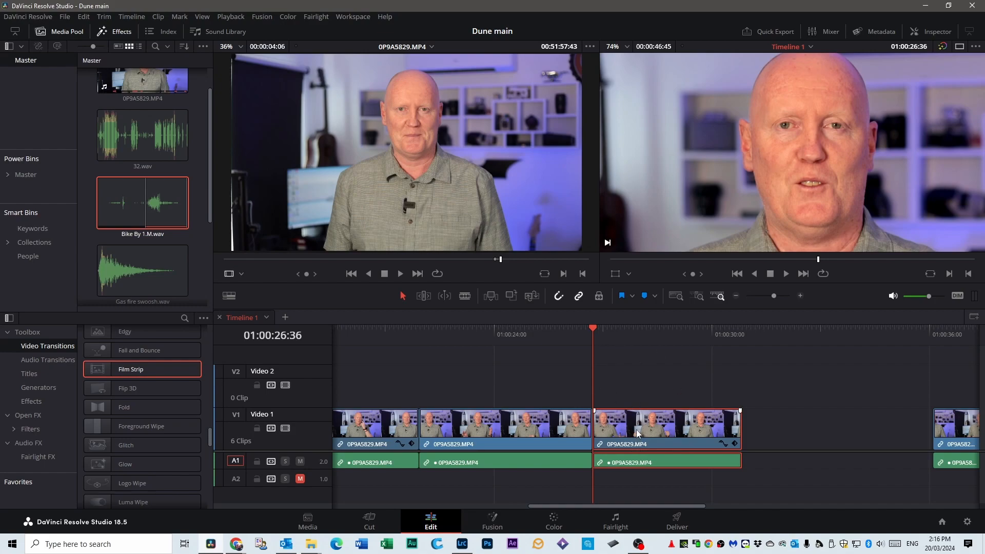
mouse_move(648, 416)
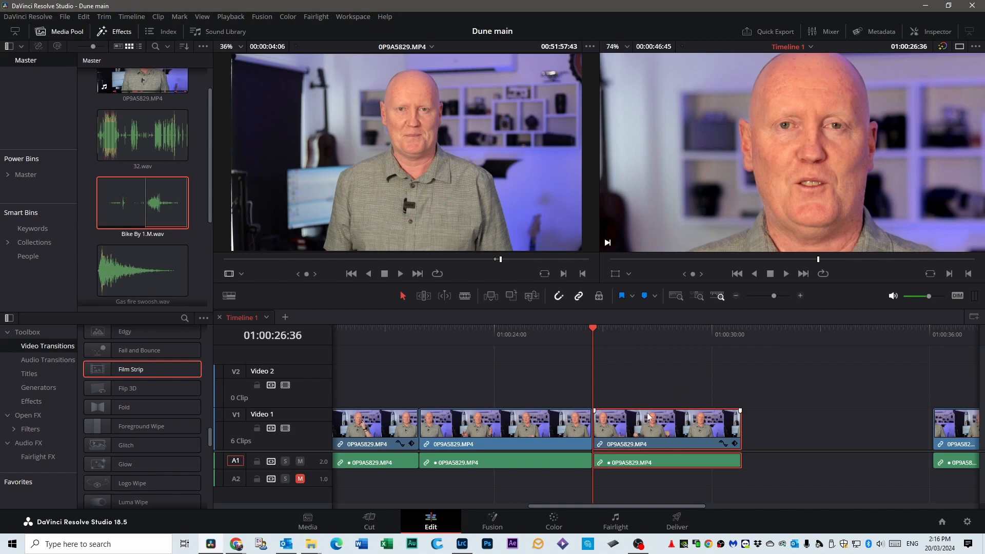
mouse_move(650, 430)
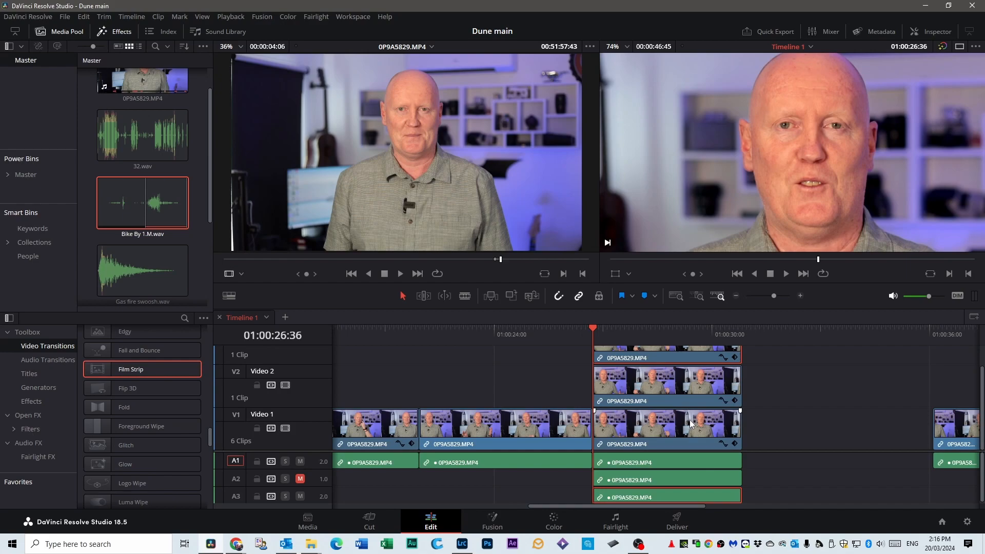
Select the Video 2 duplicate so it can be disabled, keeping the Video 3 copy active
left_click(300, 496)
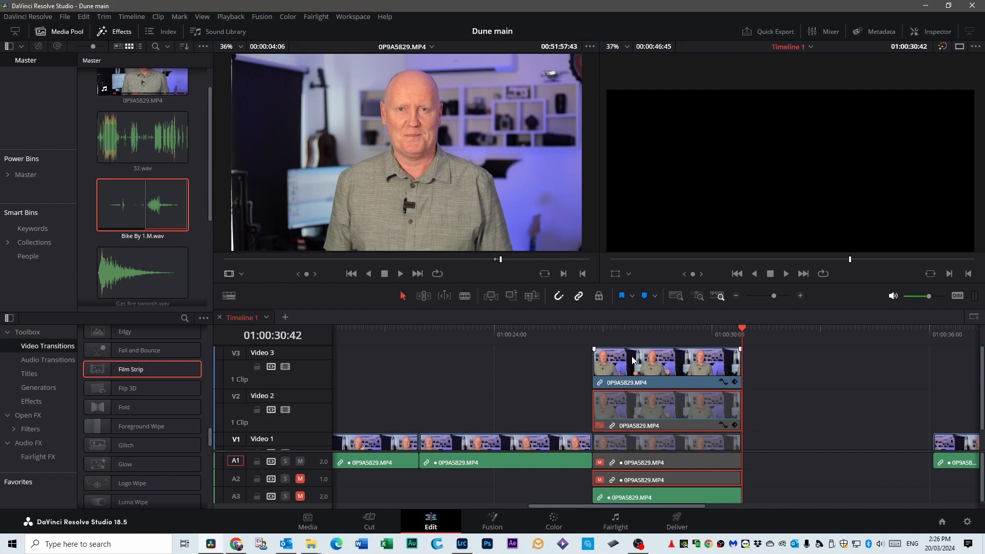
mouse_move(677, 378)
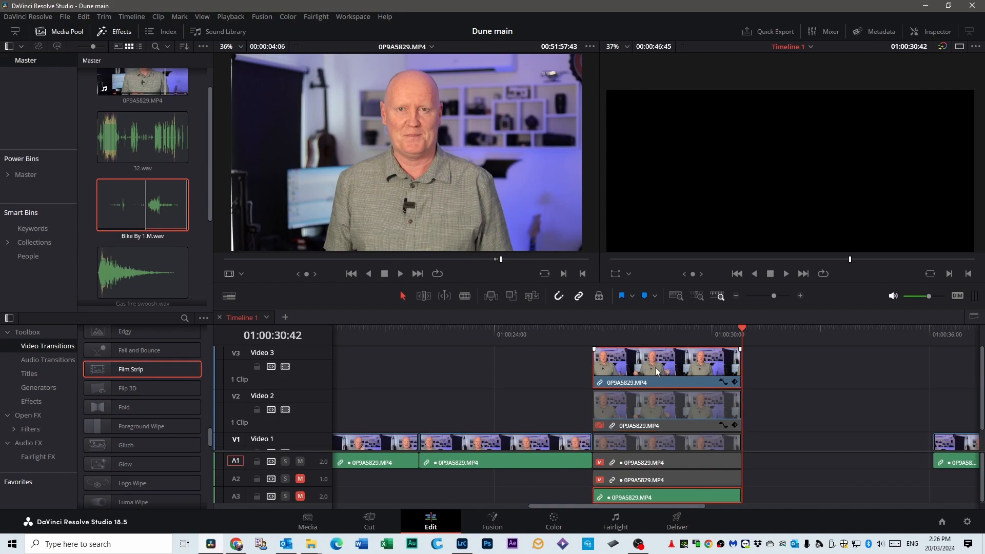
On the Color page, add an alpha output to the top clip's node graph for its key
left_click(553, 521)
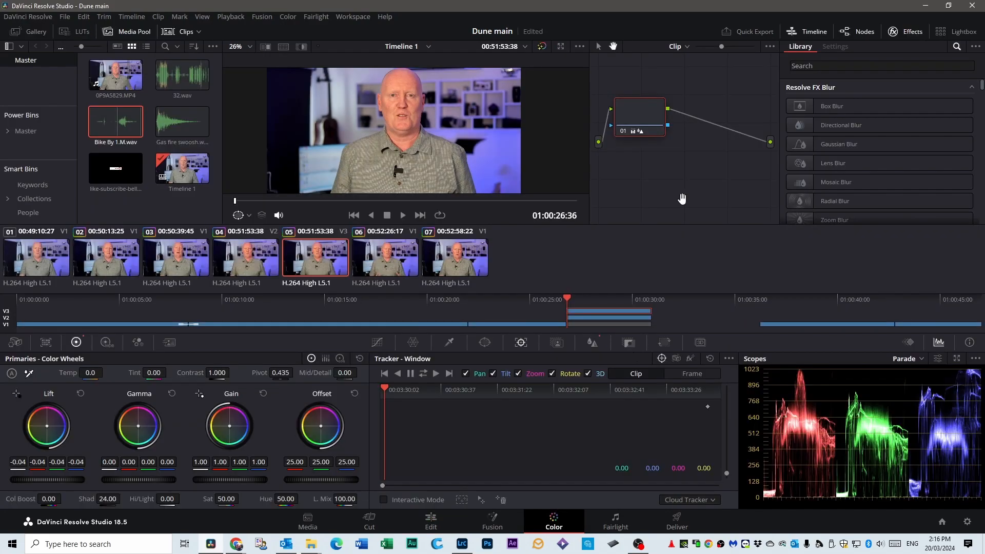
mouse_move(701, 152)
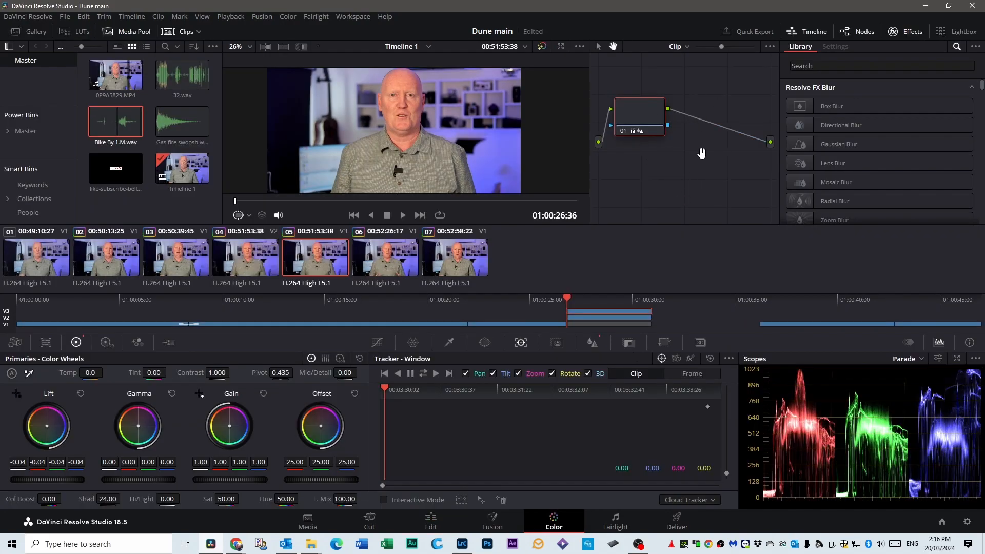
right_click(701, 152)
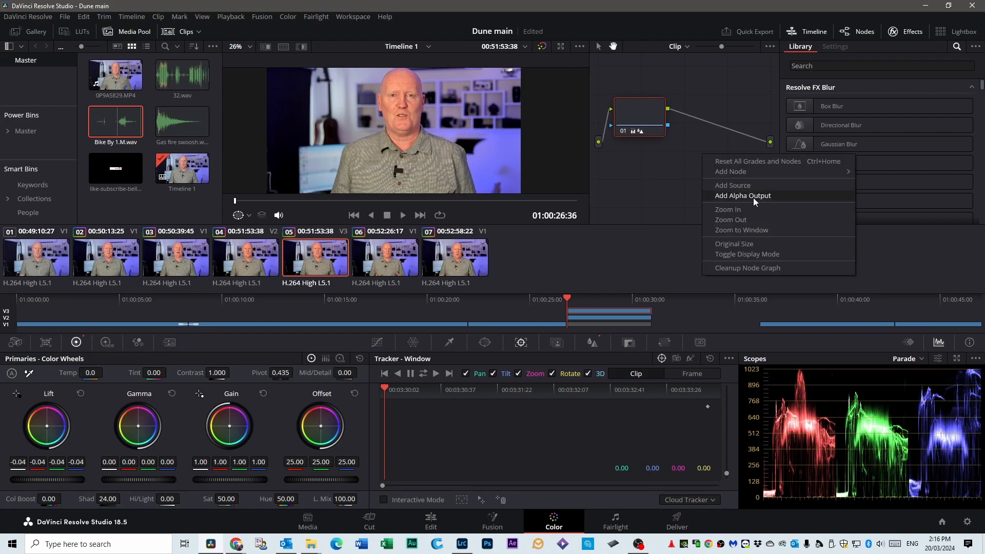
left_click(742, 195)
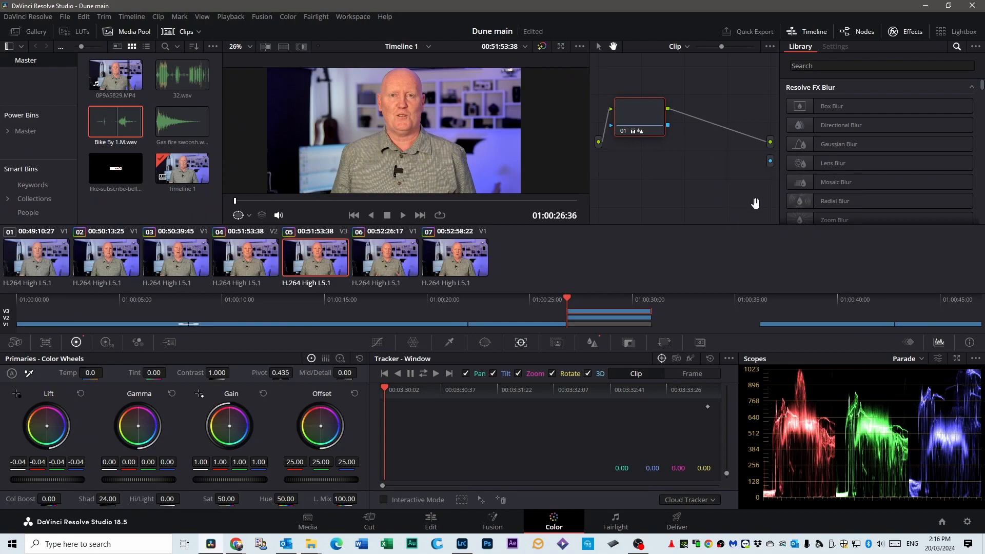
mouse_move(764, 164)
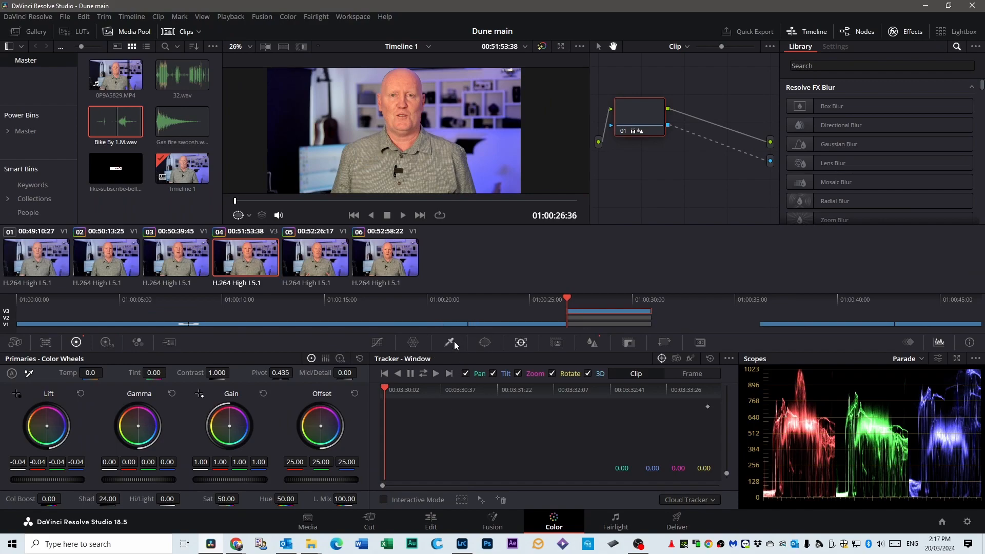
Key the speaker's eyes with an HSL qualifier, tightening its hue and saturation limits
left_click(449, 343)
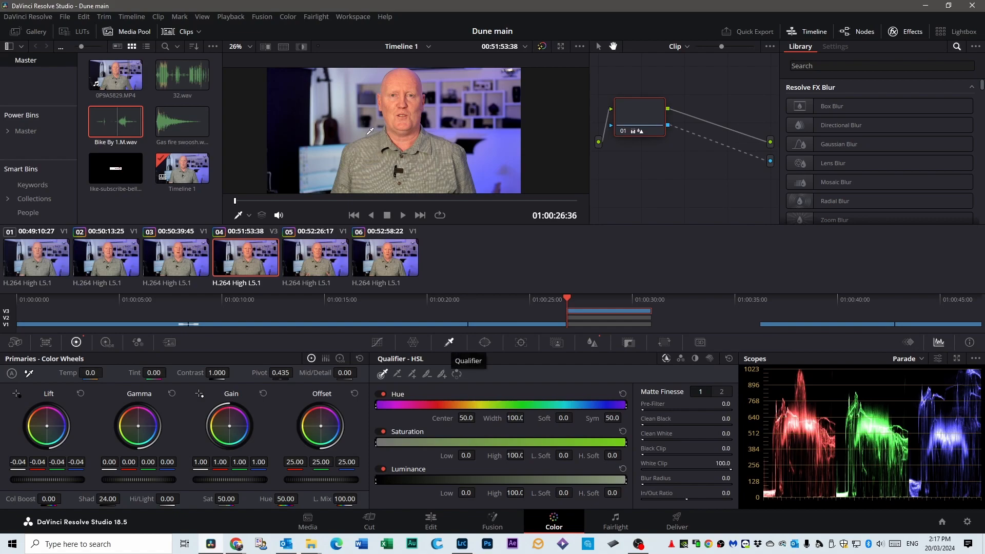
left_click(248, 47)
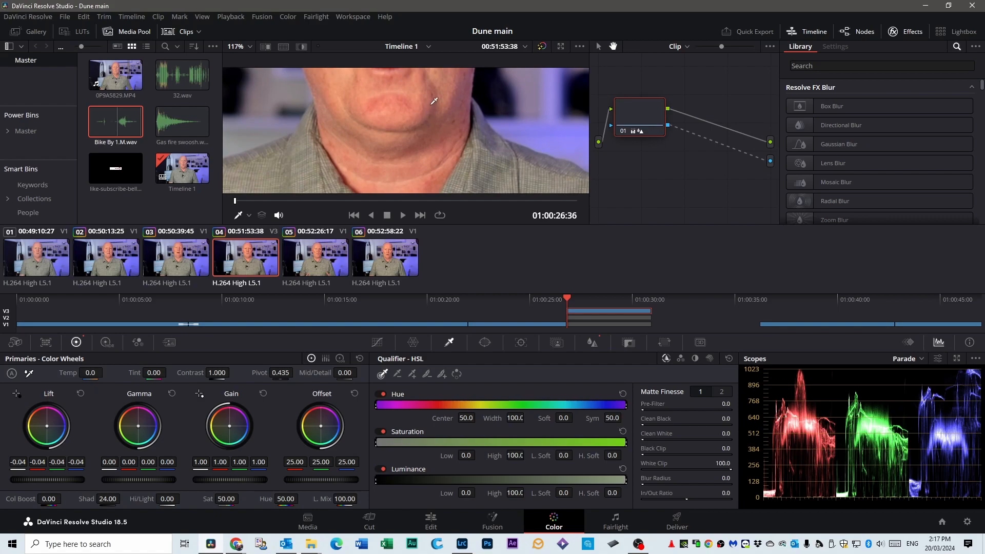
mouse_move(400, 84)
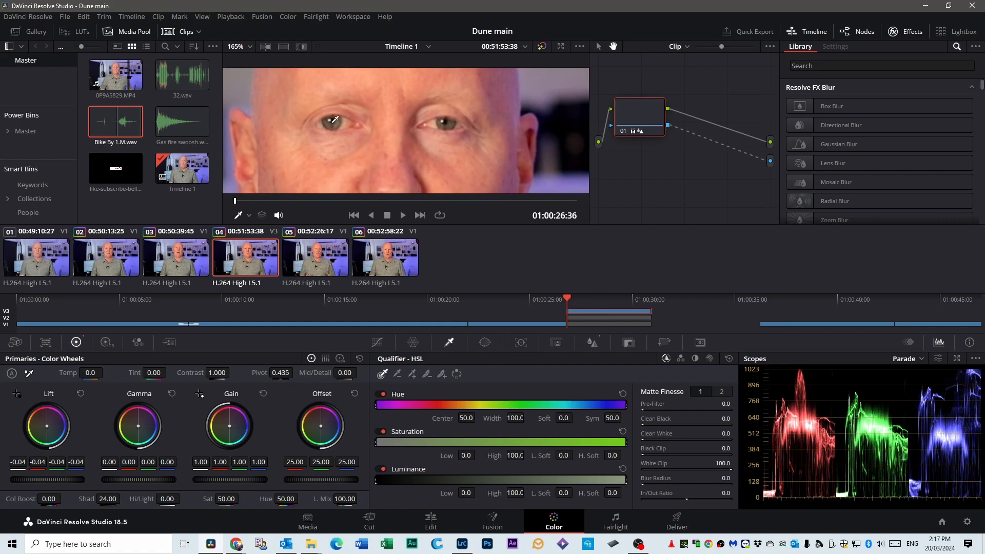
mouse_move(320, 119)
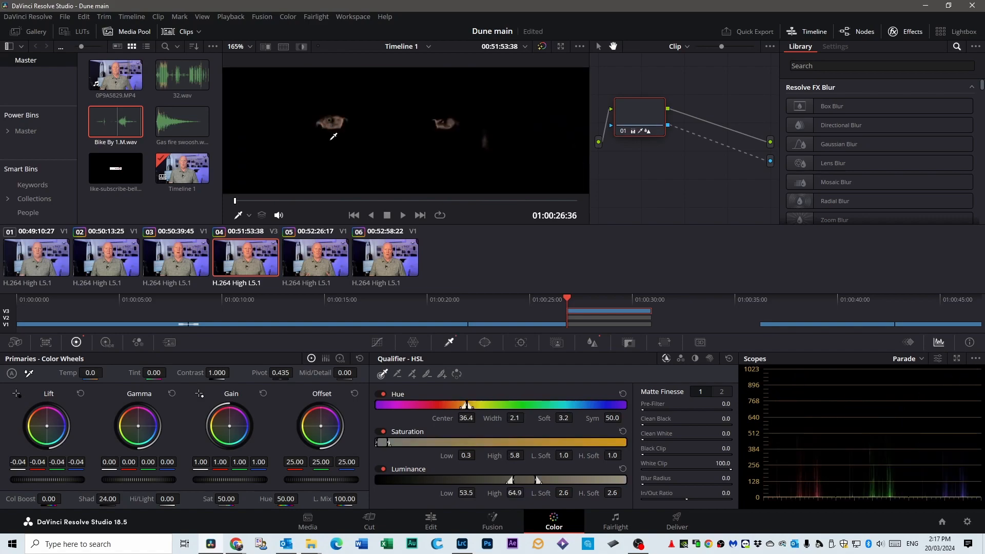
mouse_move(356, 106)
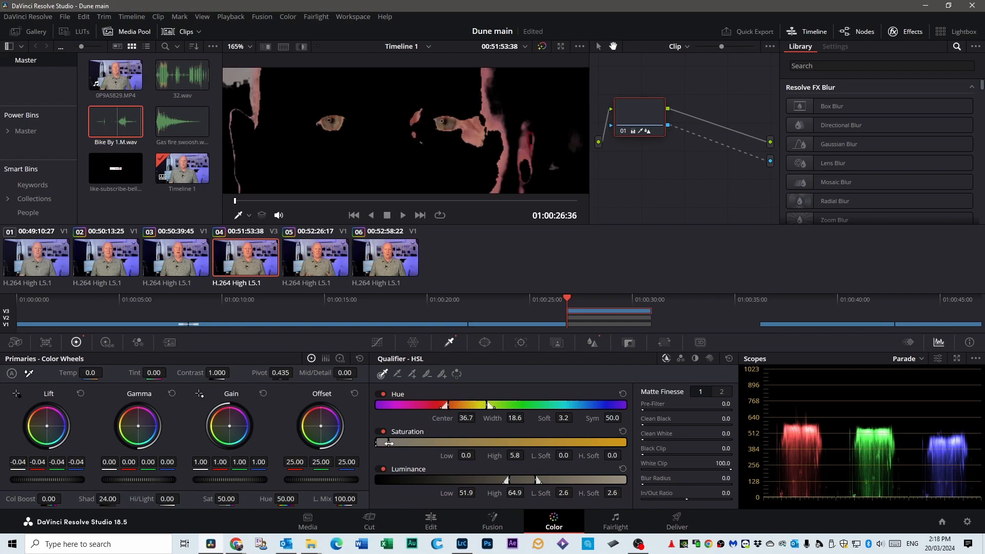
left_click_drag(503, 442, 515, 442)
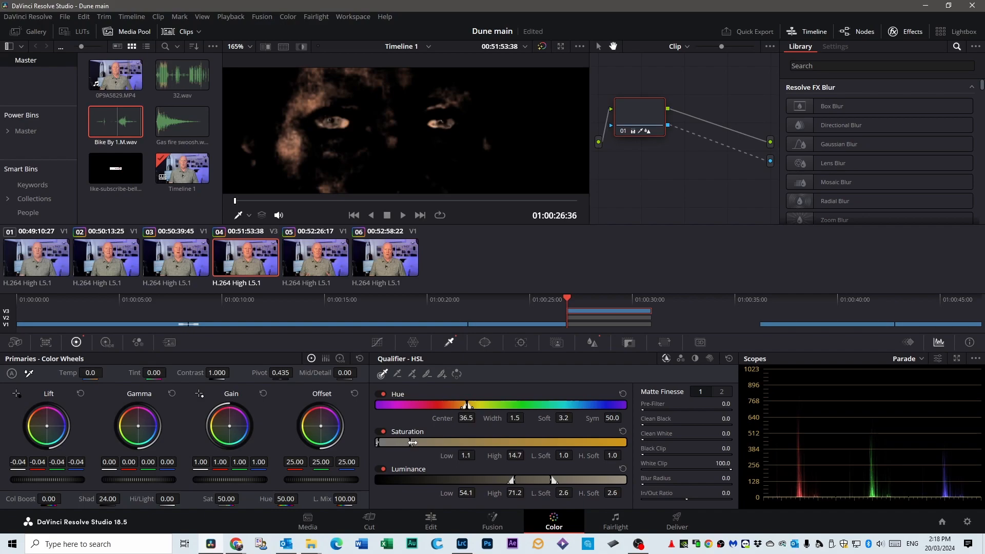
left_click_drag(411, 441, 393, 441)
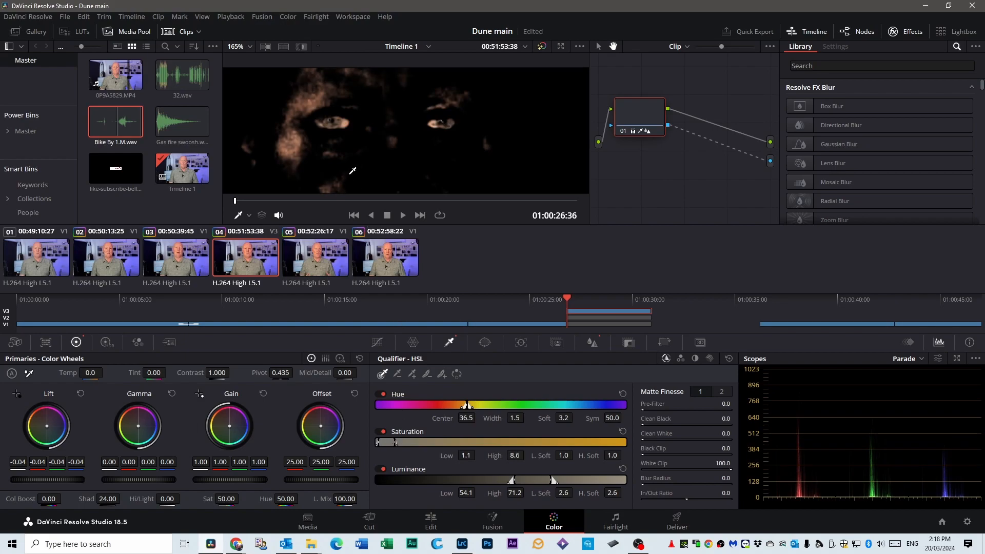
mouse_move(322, 107)
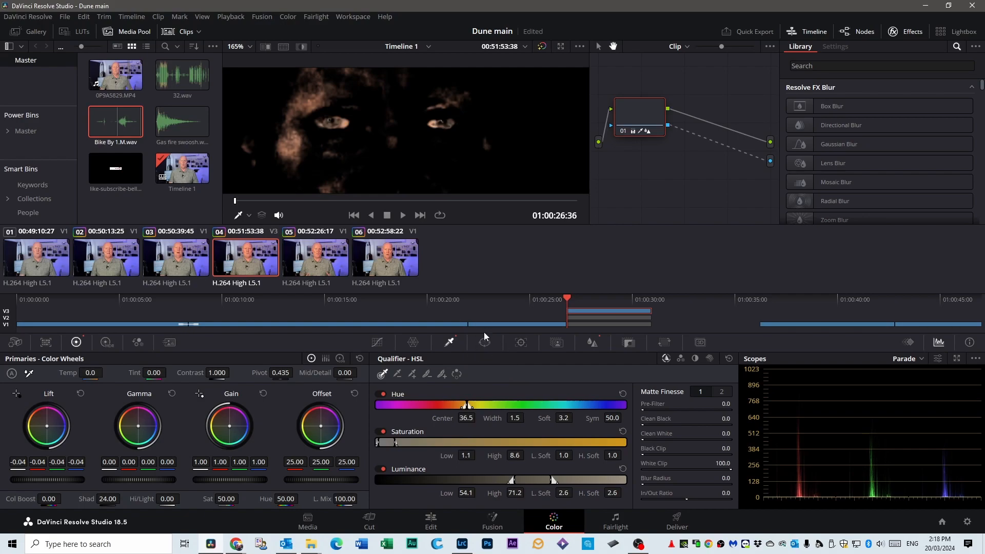
mouse_move(484, 342)
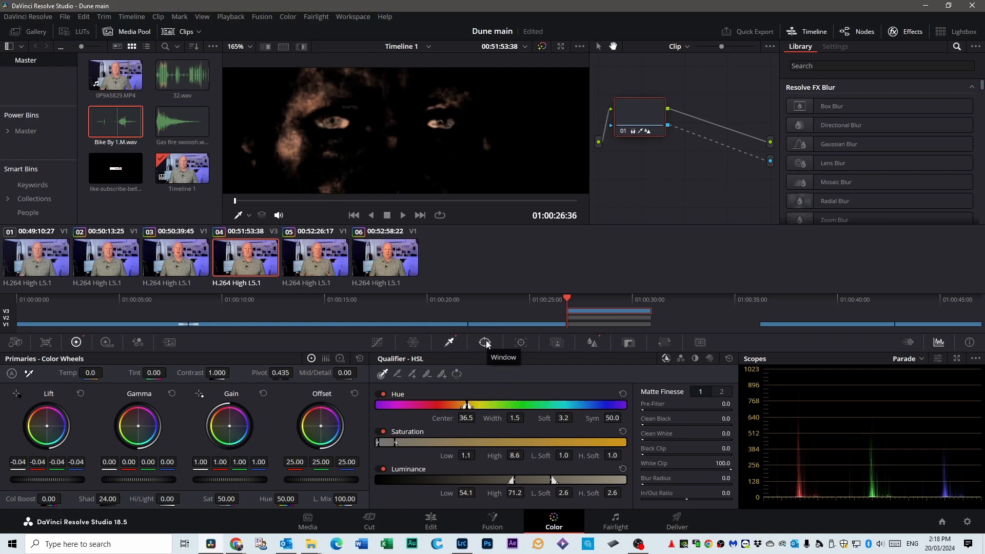
Add a soft circle window on the node and position it over one eye
left_click(485, 342)
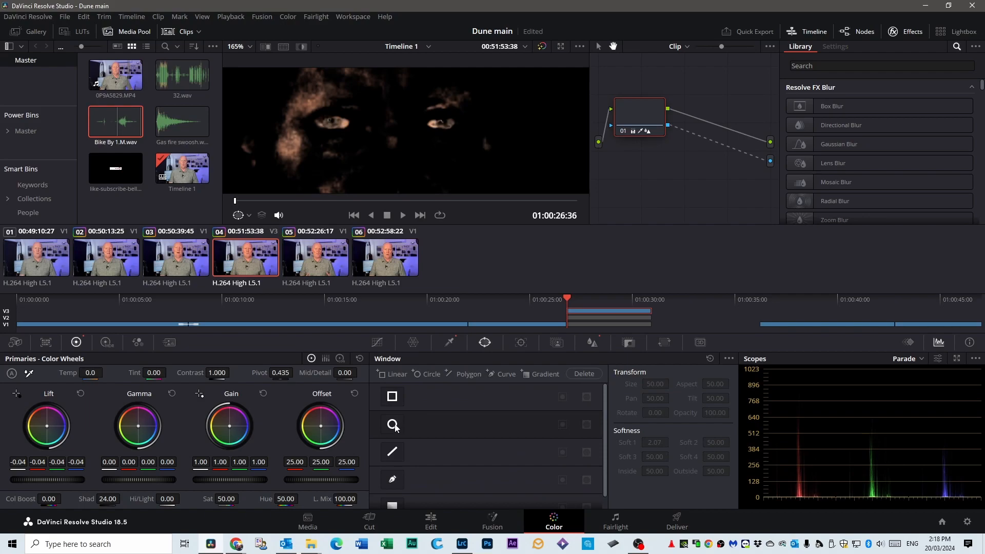
left_click(392, 425)
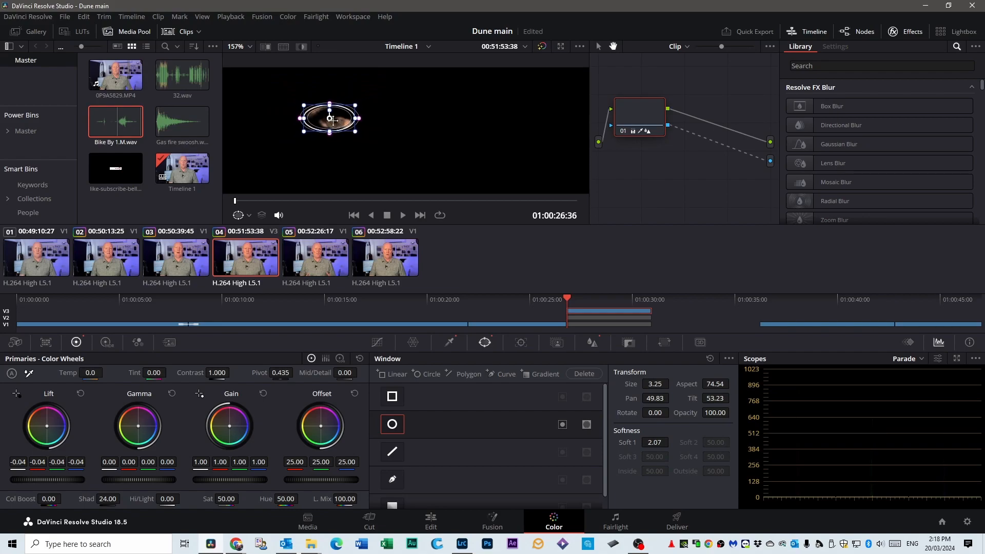
left_click_drag(328, 118, 336, 122)
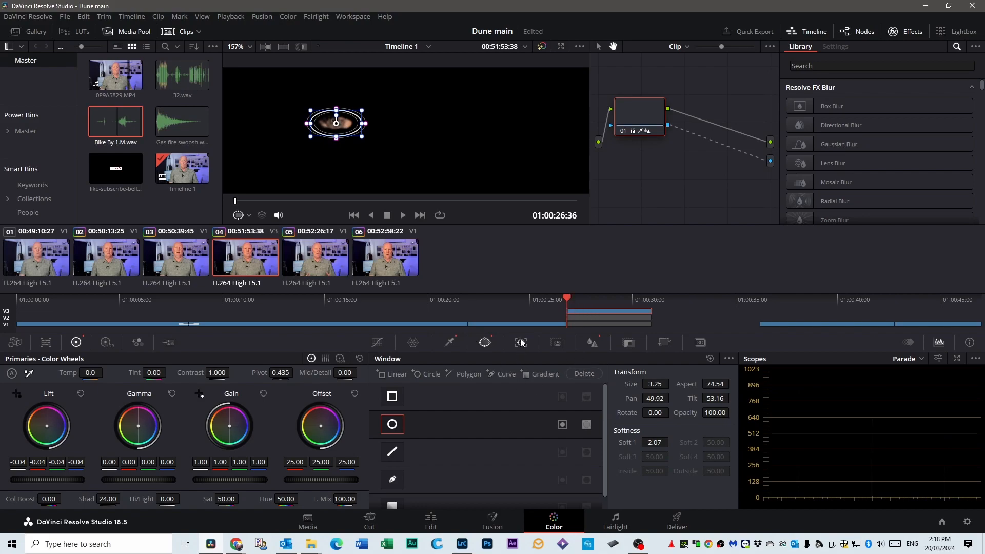
left_click(520, 343)
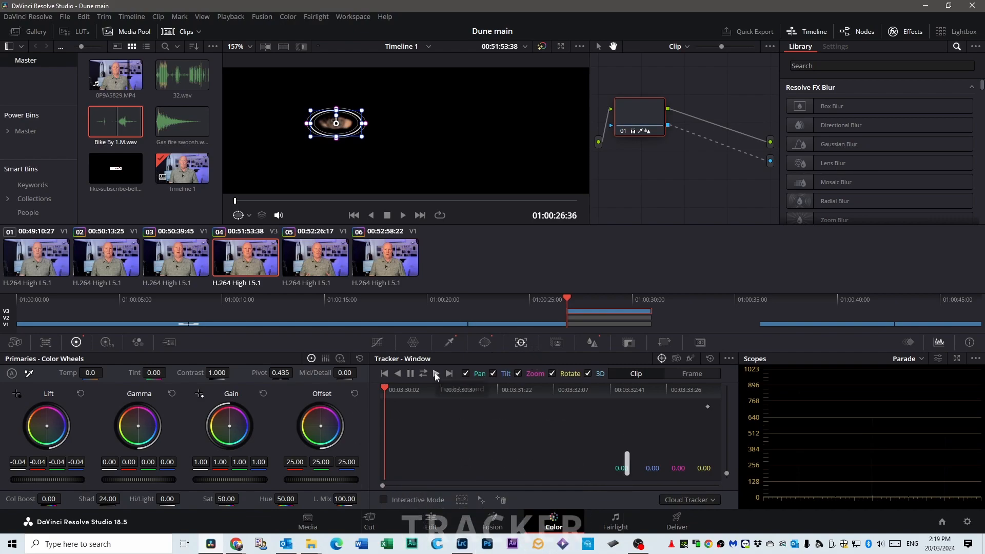
Track the eye window forward through the clip and return the playhead to the start
left_click(435, 373)
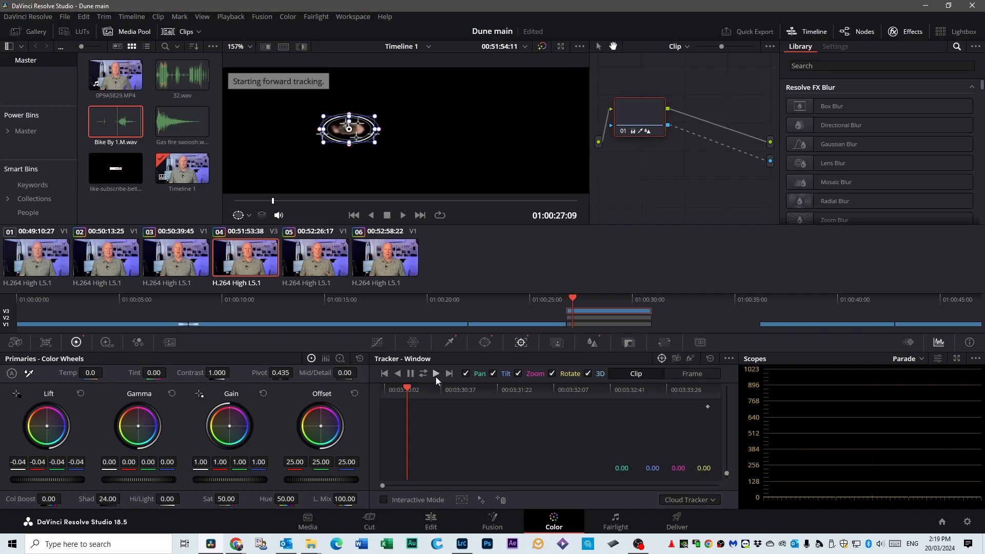
left_click(435, 373)
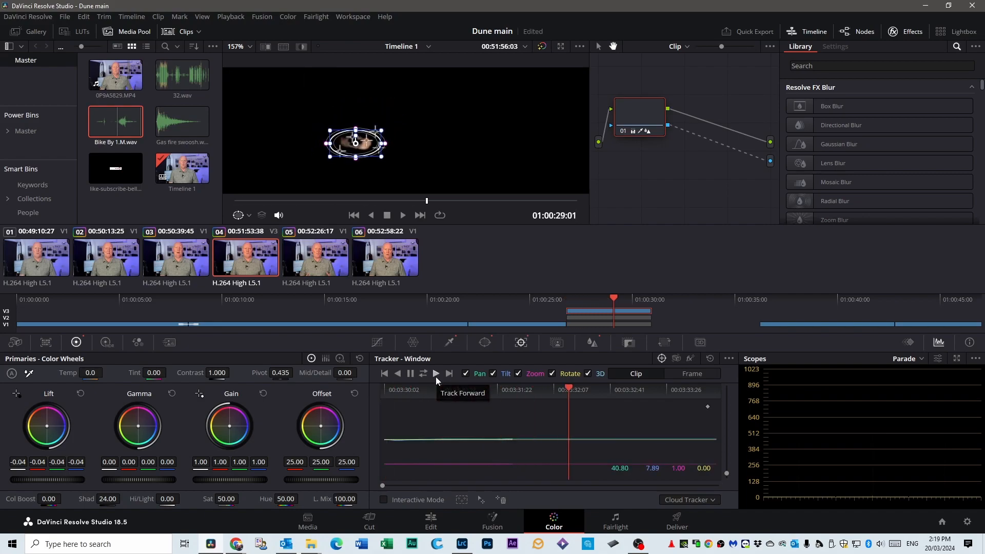
left_click(435, 374)
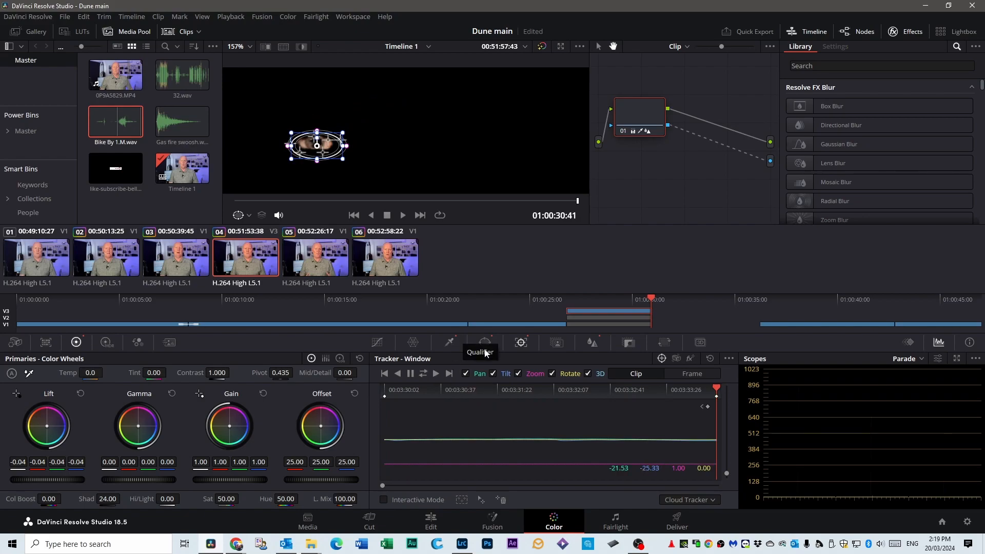
left_click(568, 299)
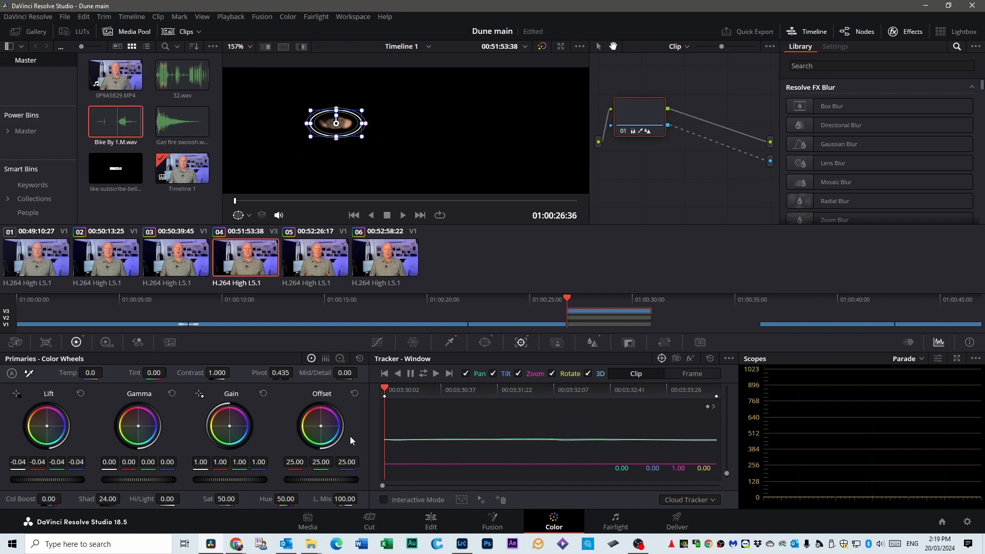
mouse_move(334, 421)
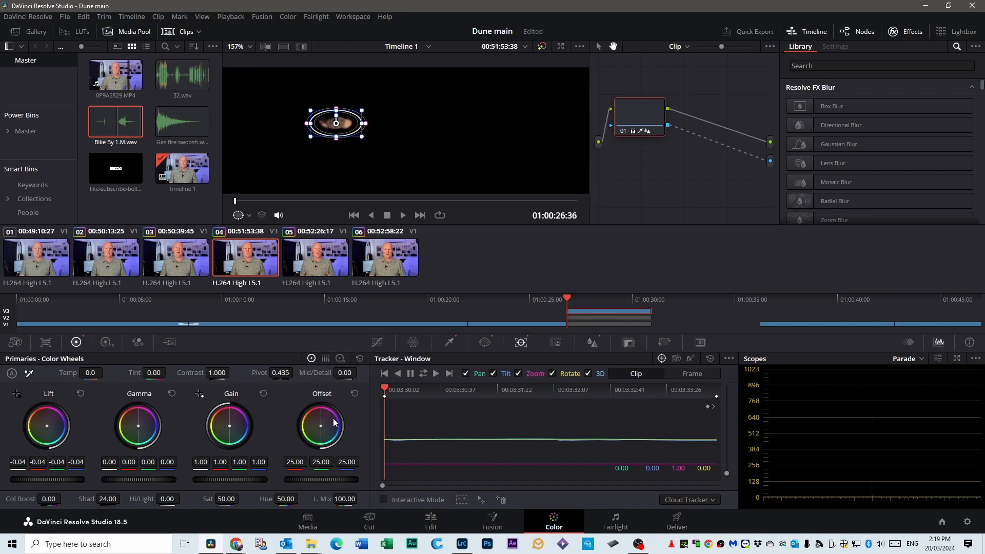
Push the Offset and Gain wheels toward blue to make the tracked eye glow vivid blue
left_click_drag(321, 426, 332, 415)
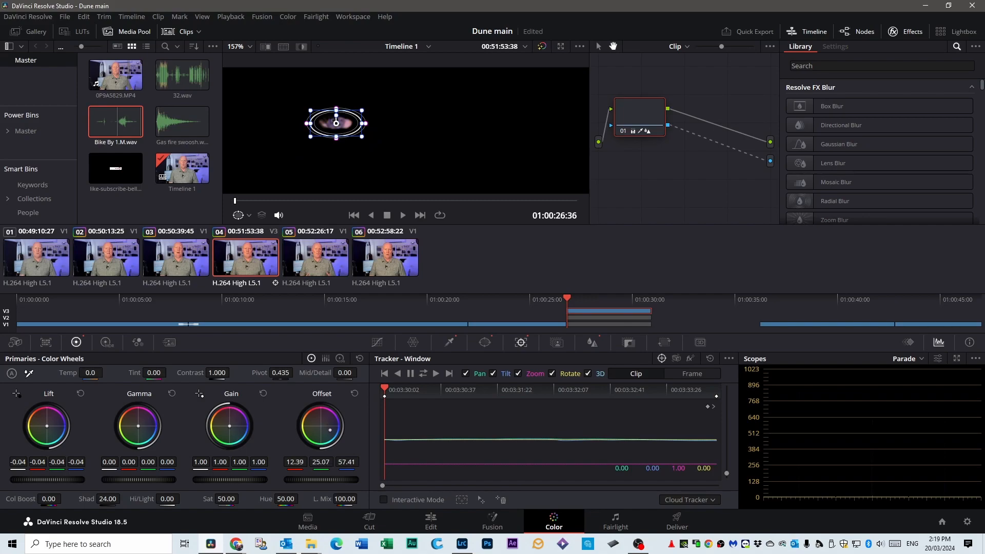
left_click_drag(320, 426, 329, 431)
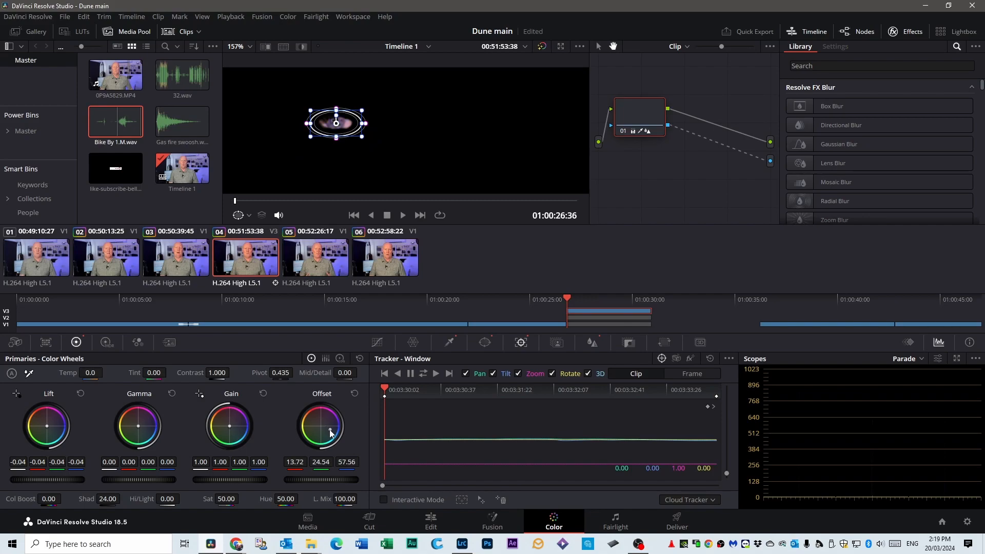
left_click_drag(329, 432, 320, 424)
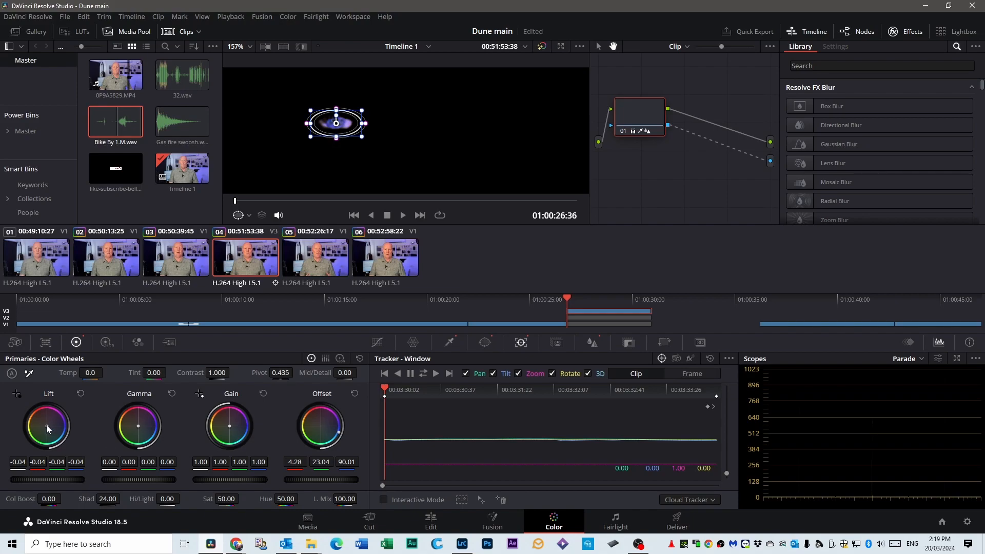
left_click_drag(48, 427, 57, 440)
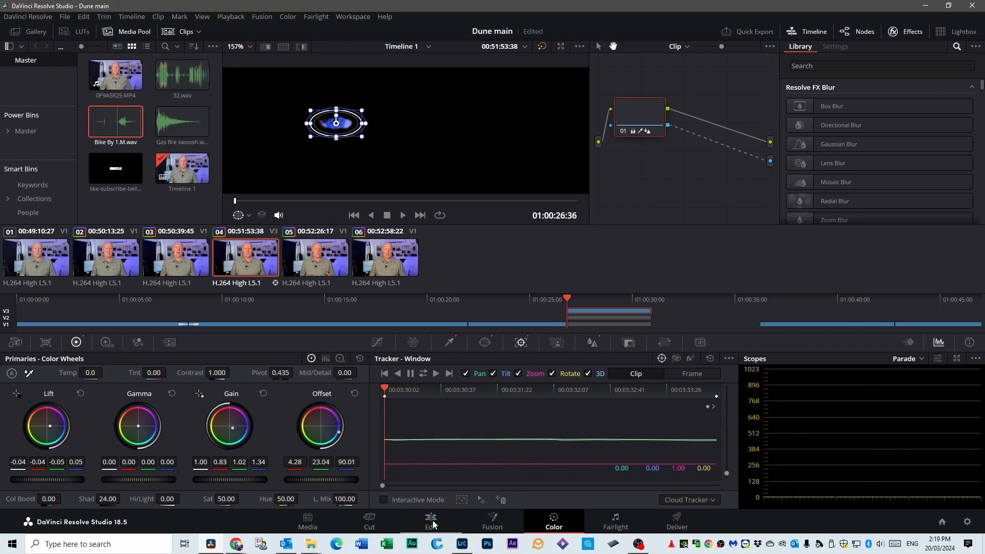
left_click(430, 518)
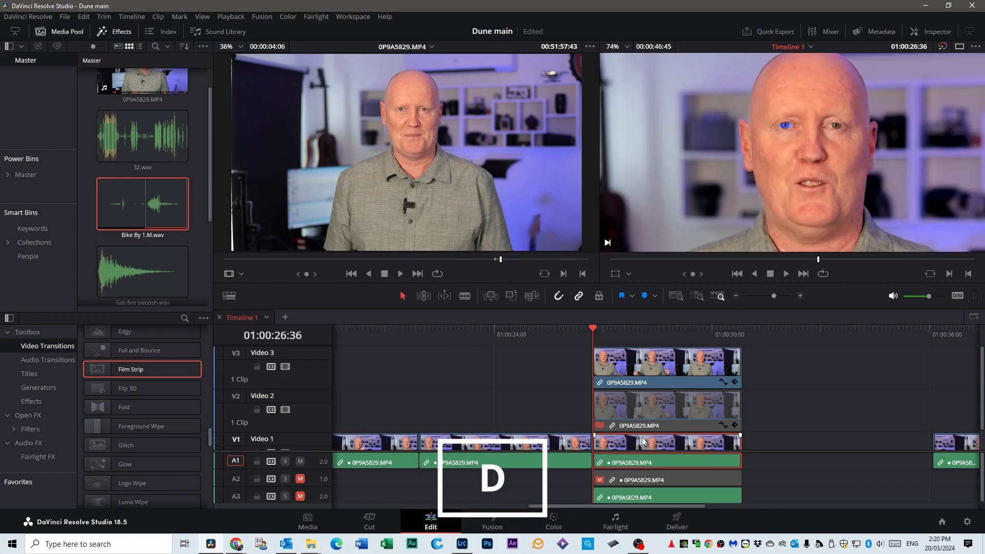
Review the stacked Video 1–3 clips in the edit timeline with one eye now blue
left_click(786, 273)
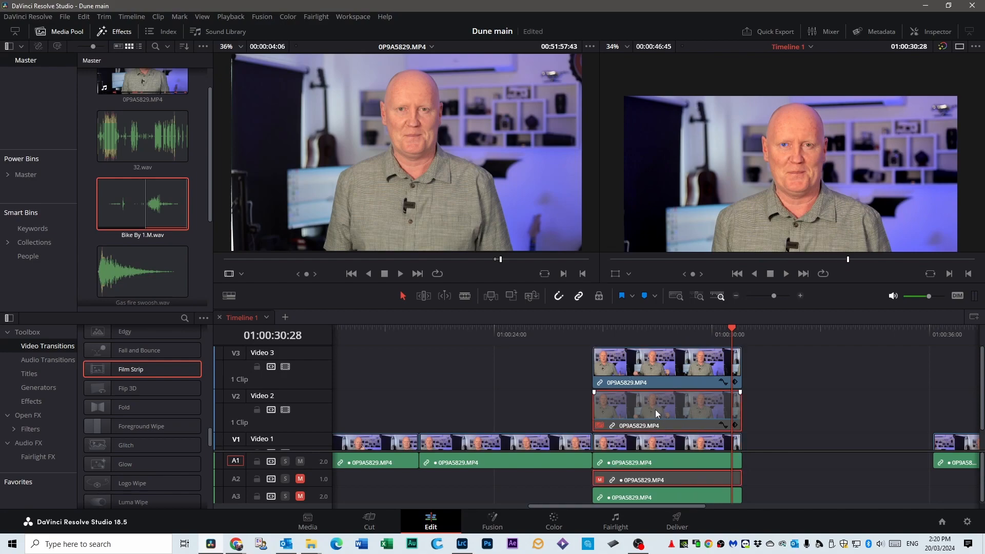
Re-enable the Video 2 duplicate clip and bring it into the Color page
left_click(656, 411)
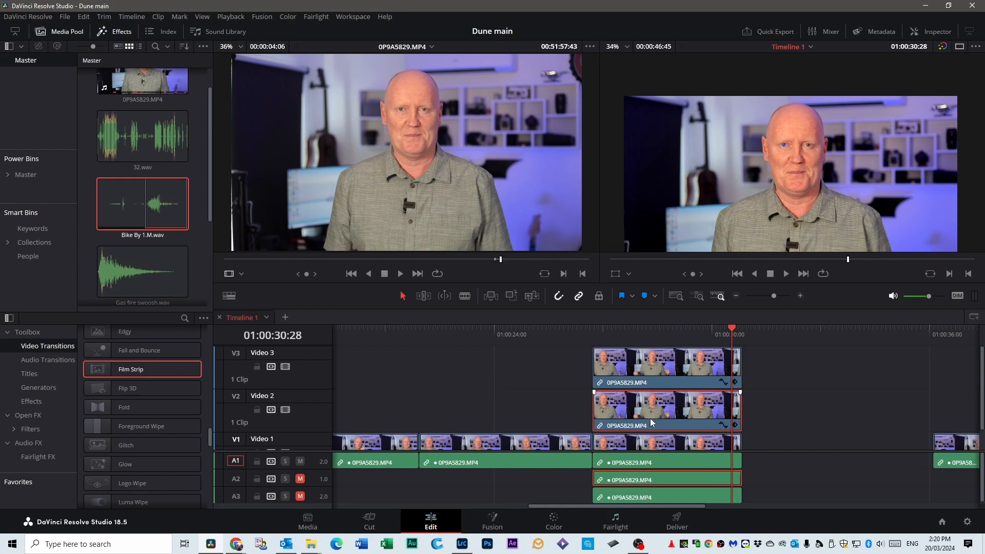
left_click(553, 520)
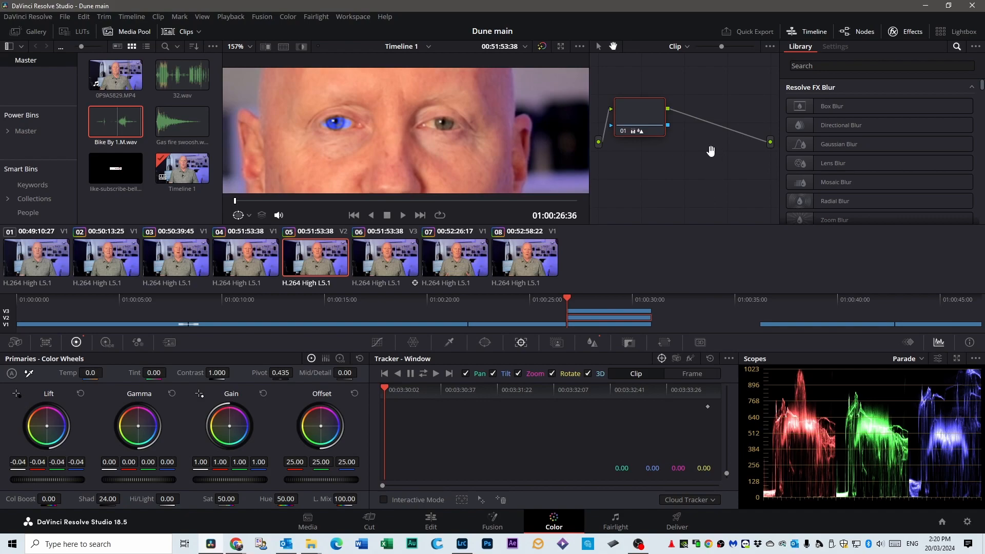
Add an alpha output to the Video 2 node and eyedrop the other eye as an HSL qualifier
right_click(710, 150)
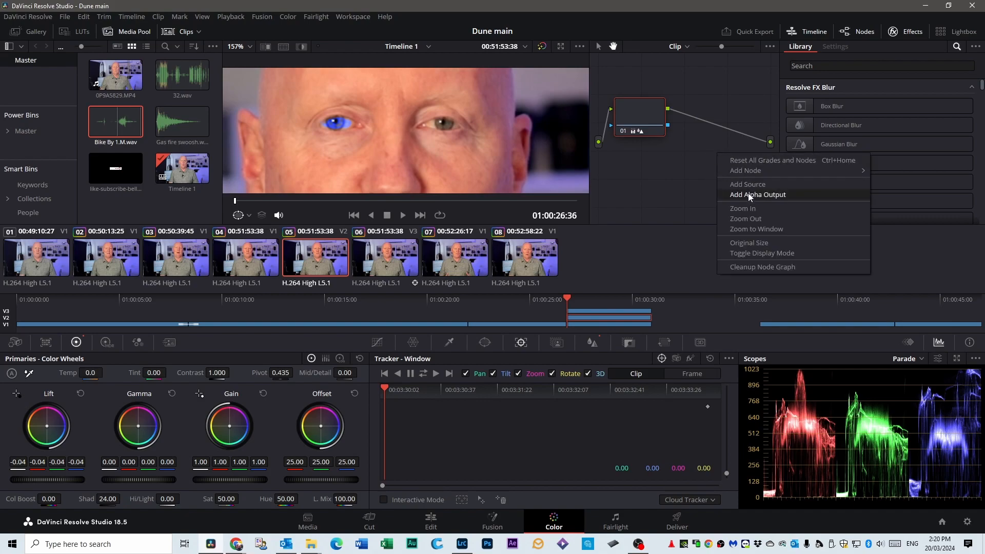
left_click(757, 195)
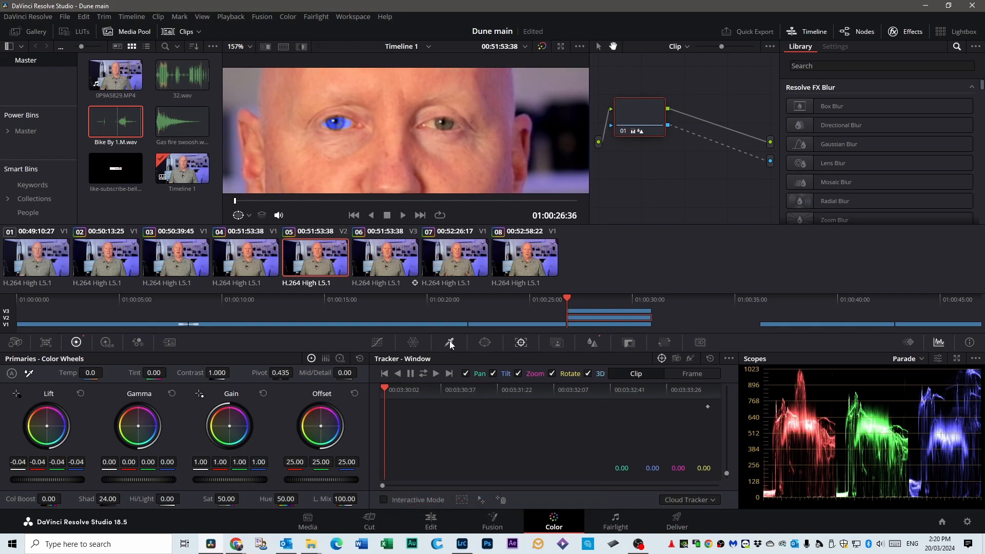
left_click(450, 342)
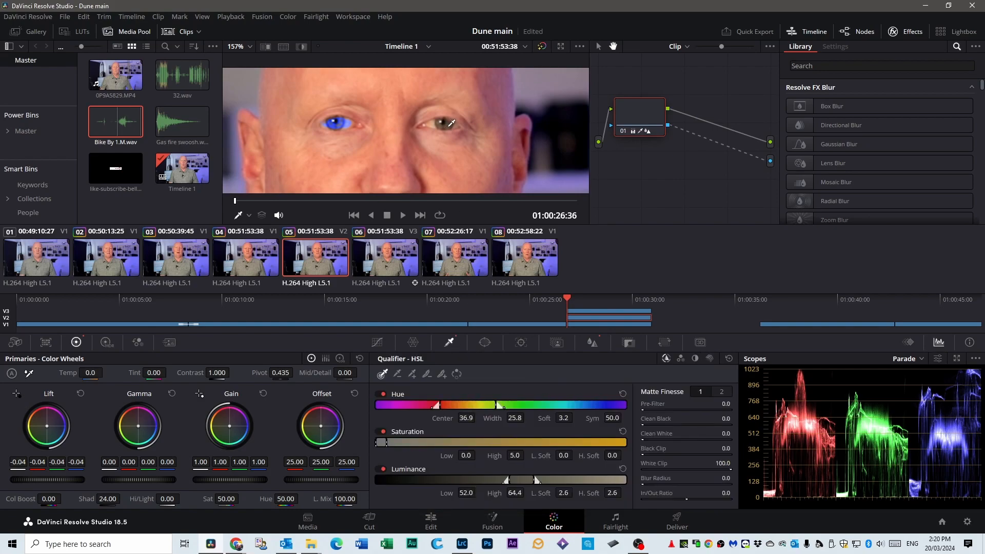
left_click(431, 521)
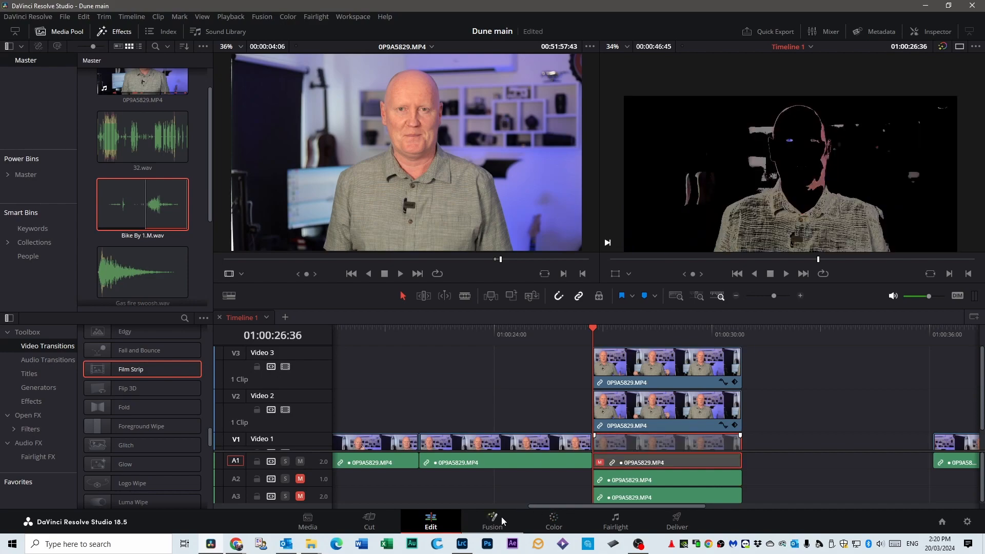
Switch to the Color page to see the second copy's eye matte over black
left_click(553, 519)
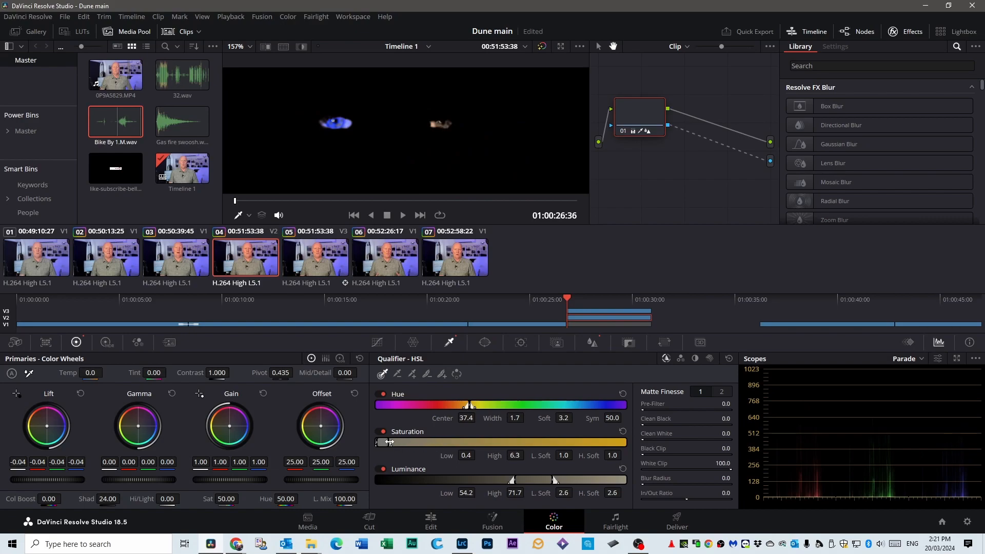
Adjust the HSL qualifier to Hue Width 6.3 and Saturation High 39.1 to catch more of the eye
left_click_drag(390, 441, 417, 441)
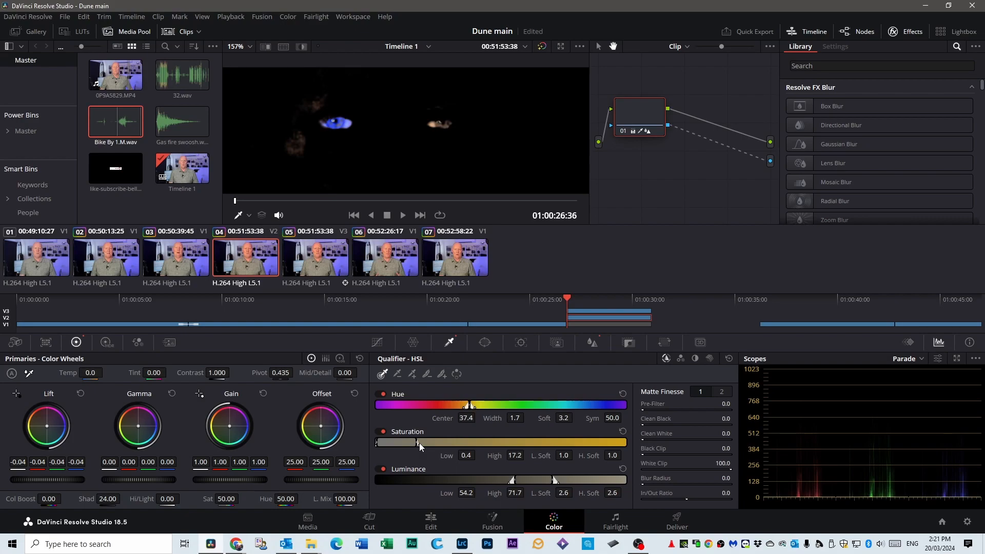
left_click_drag(419, 442, 491, 442)
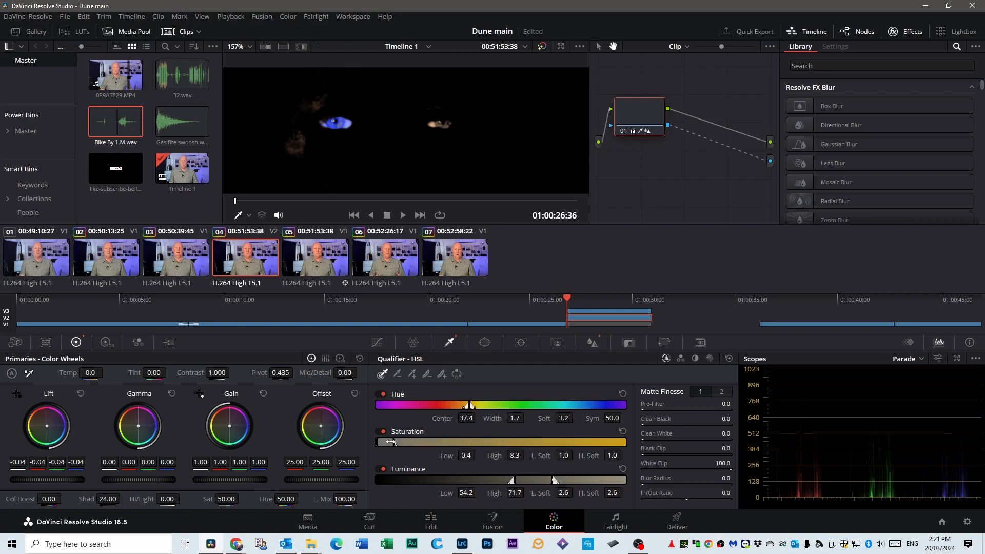
left_click_drag(393, 442, 413, 442)
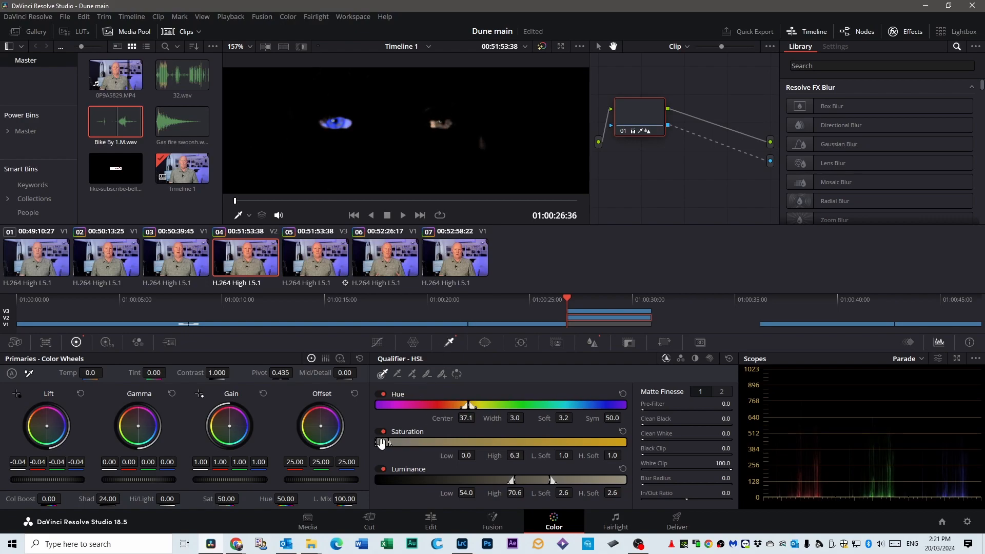
left_click_drag(382, 443, 430, 443)
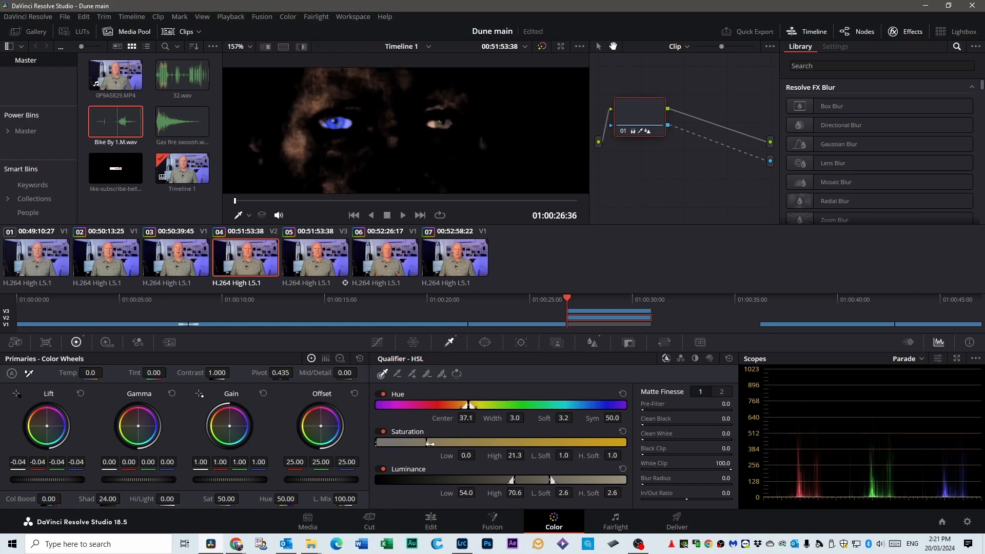
left_click_drag(432, 443, 473, 443)
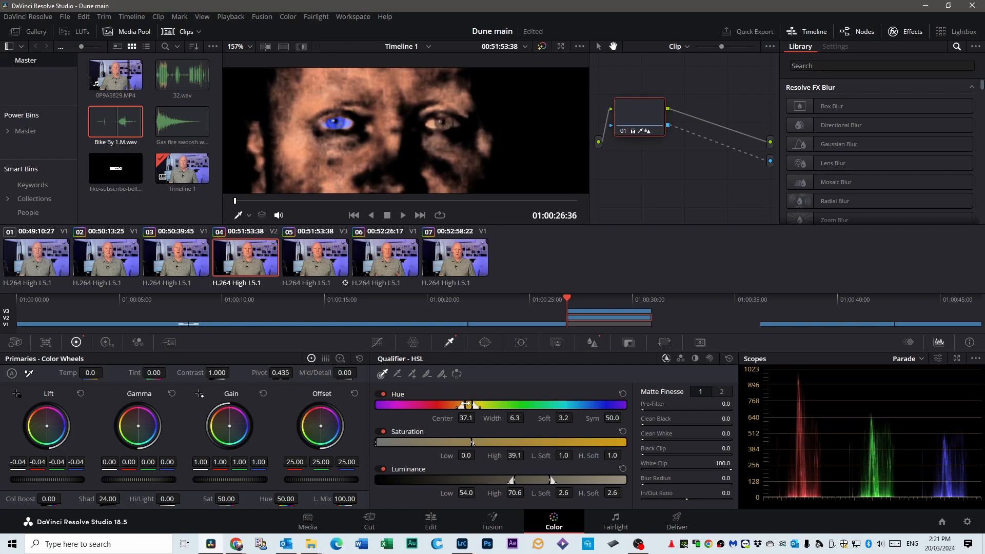
mouse_move(484, 342)
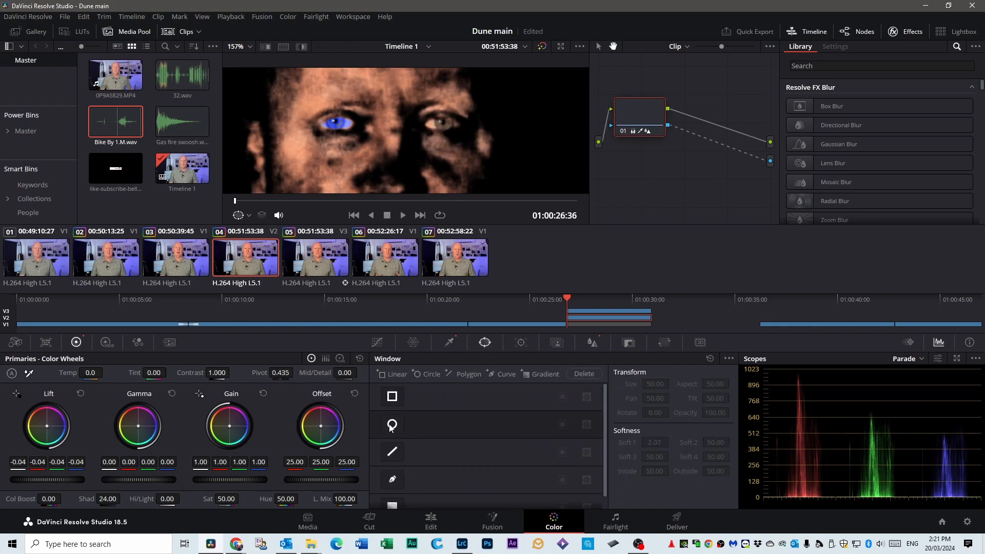
Add a Circle power window and shape it into a small oval around the right-of-frame eye
left_click(392, 425)
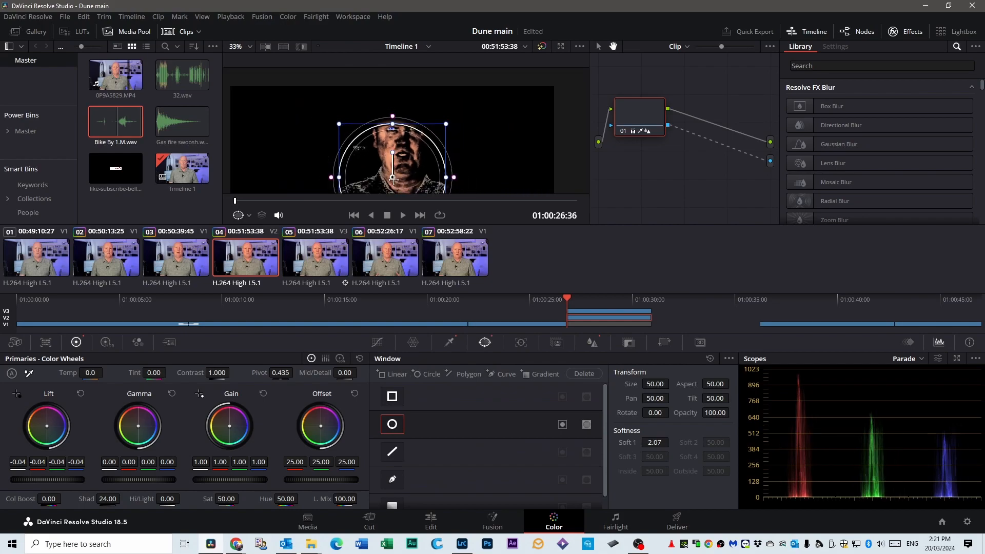
left_click_drag(393, 154, 412, 129)
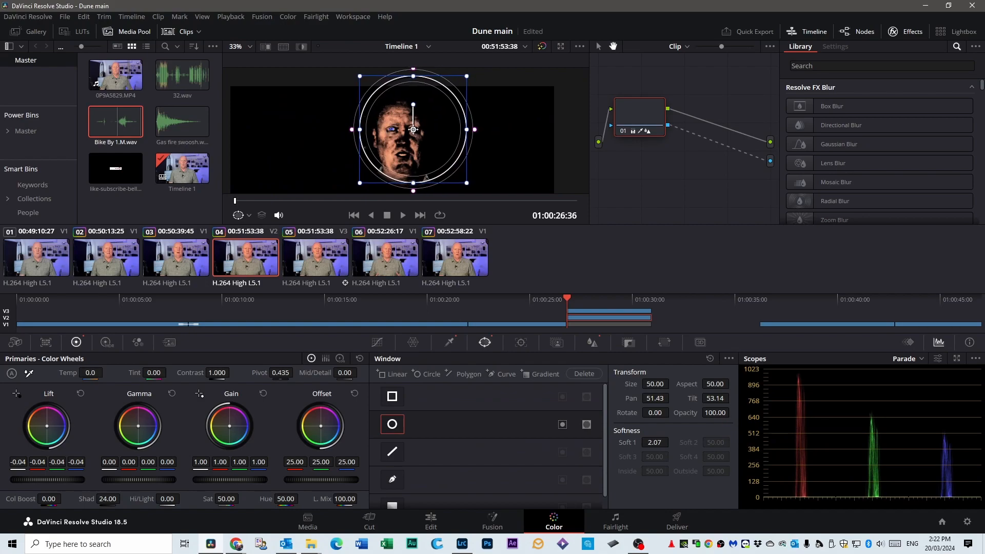
left_click_drag(412, 76, 412, 111)
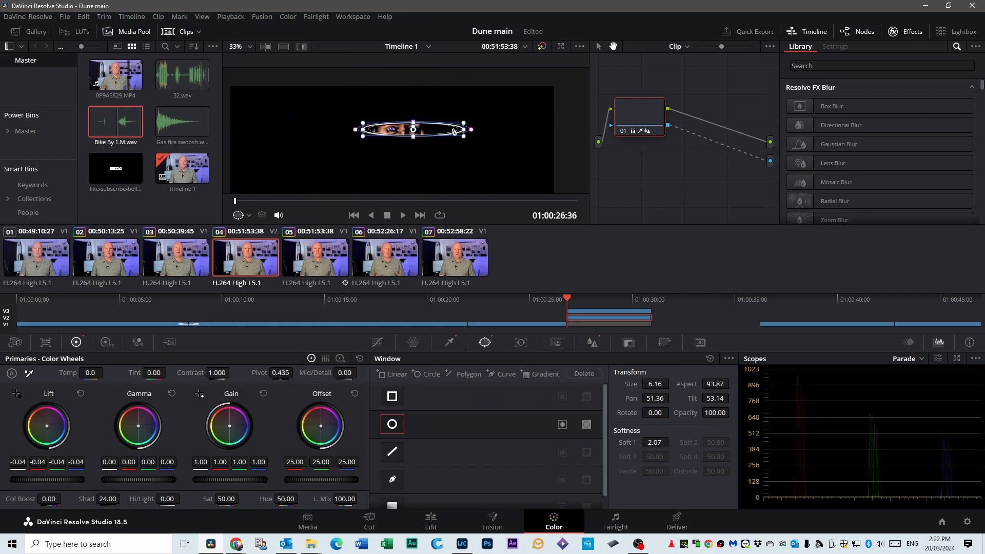
left_click_drag(453, 130, 411, 130)
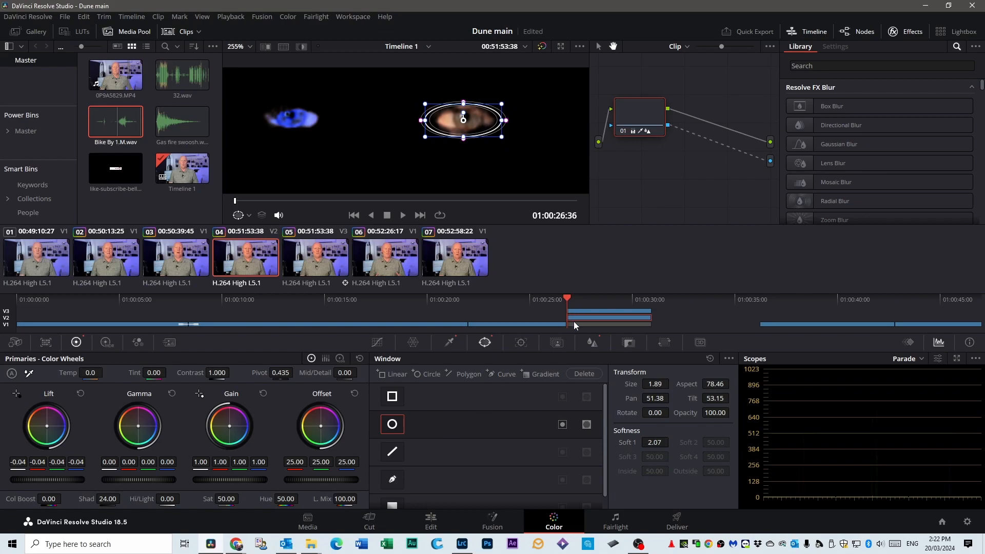
Track the oval eye window forward through the clip with the Tracker
left_click(520, 342)
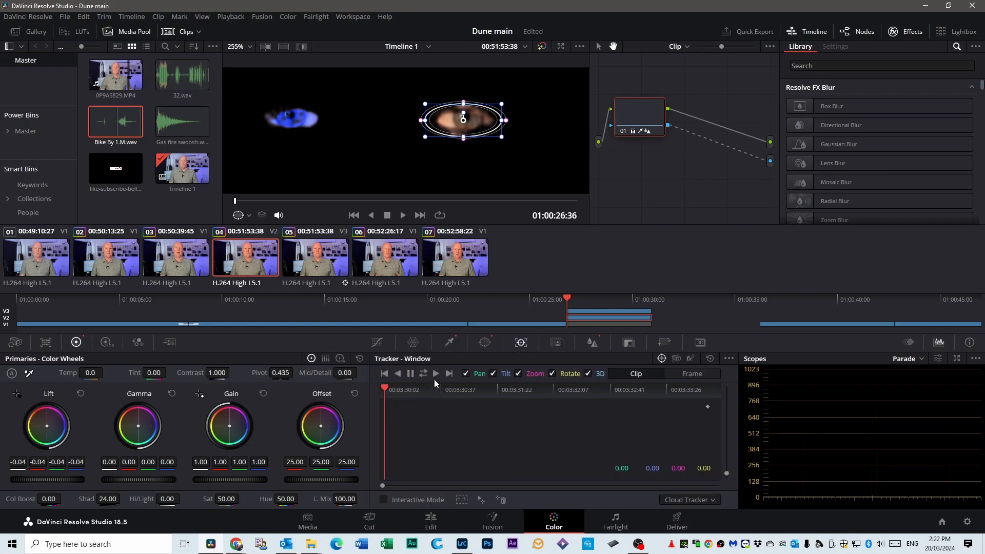
left_click(435, 373)
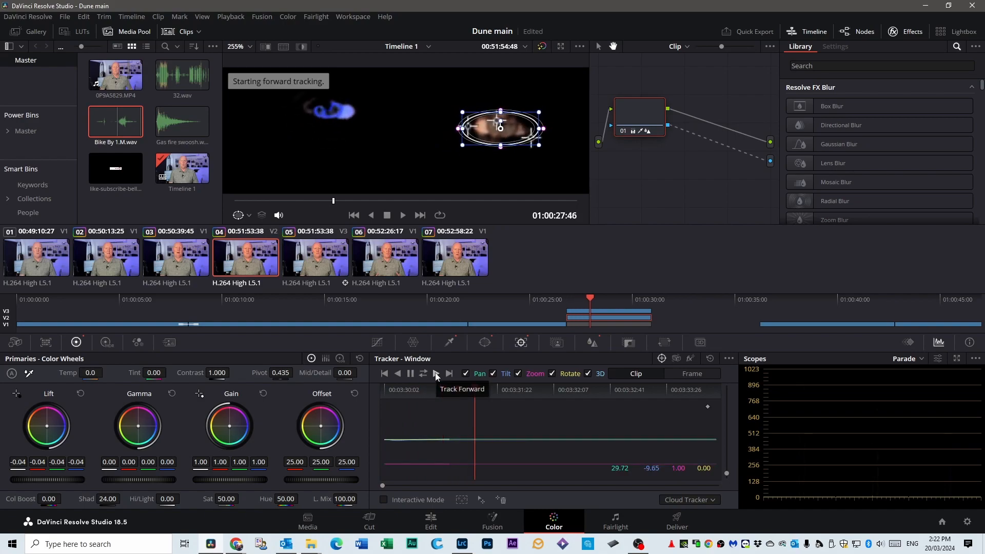
left_click(435, 374)
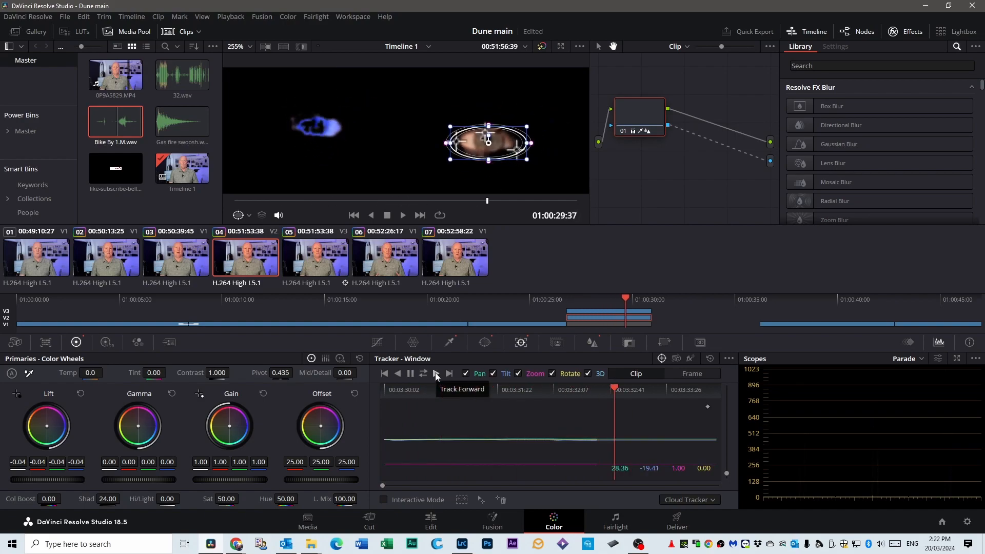
left_click(436, 373)
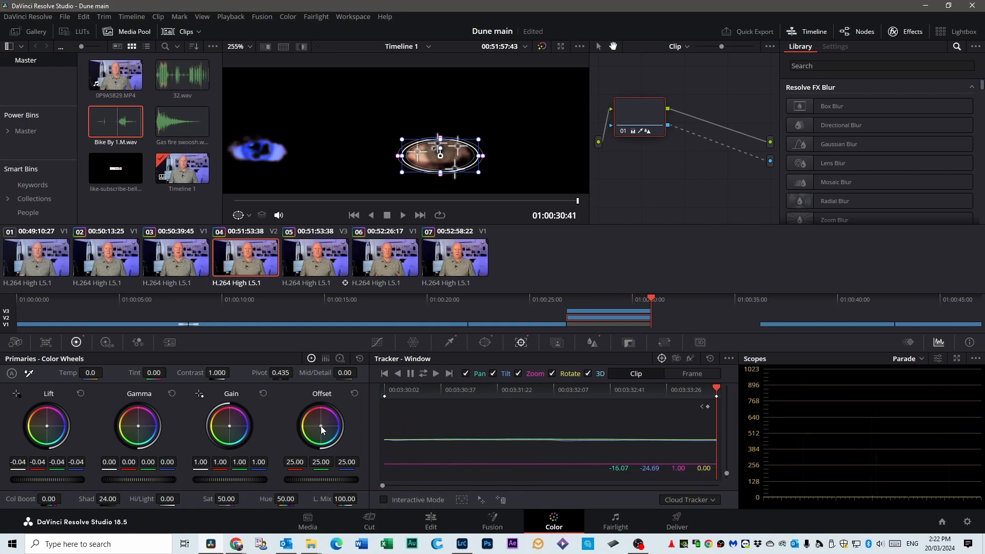
Push Offset toward blue and raise Gain blue so the masked eye glows bright blue
left_click_drag(320, 427, 332, 417)
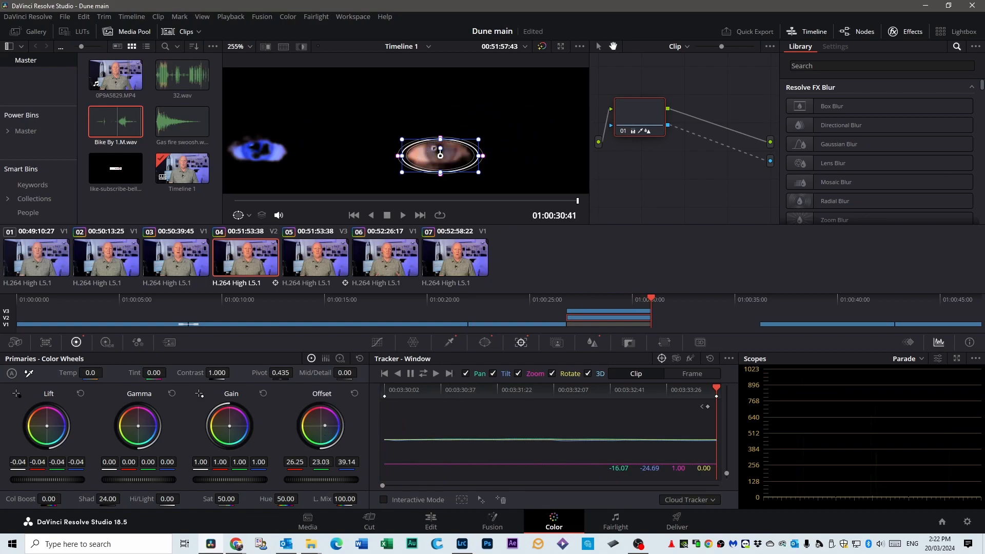
left_click_drag(321, 426, 314, 433)
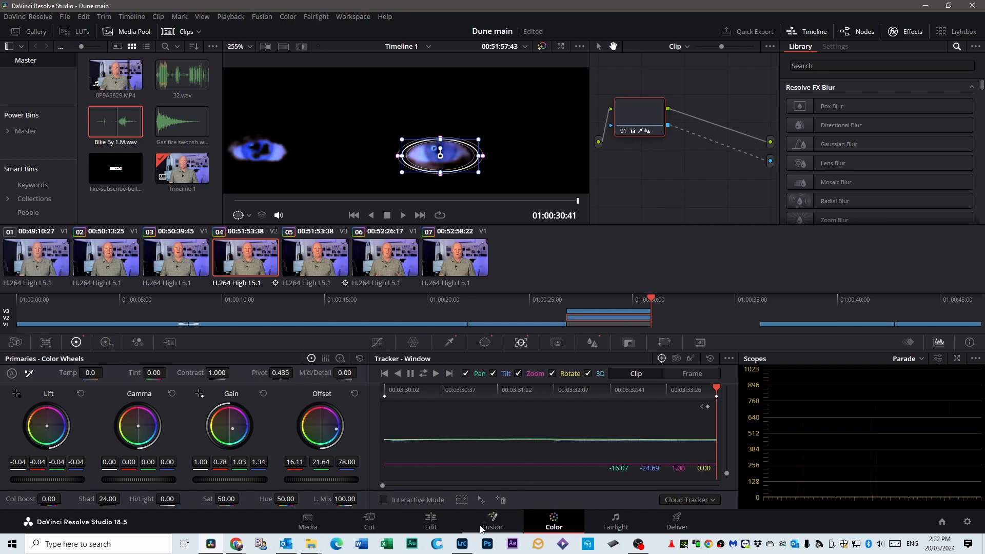
Return to the Edit page and show the V3 eye clip's Inspector
left_click(430, 519)
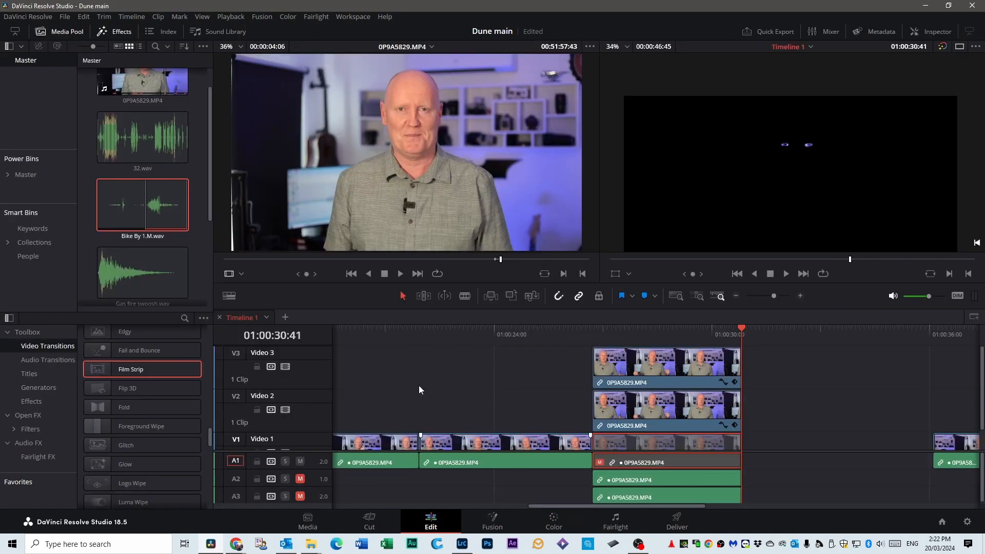
mouse_move(798, 173)
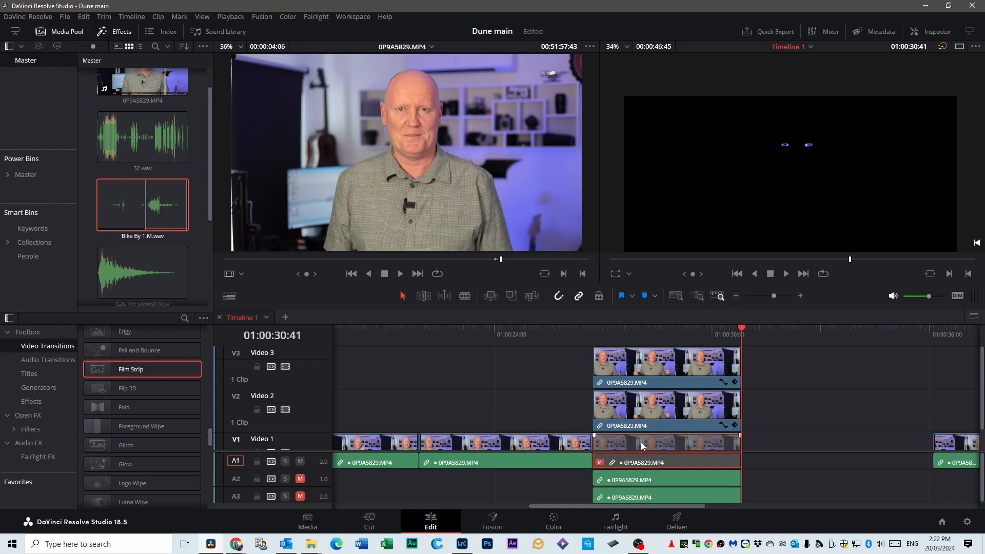
mouse_move(634, 445)
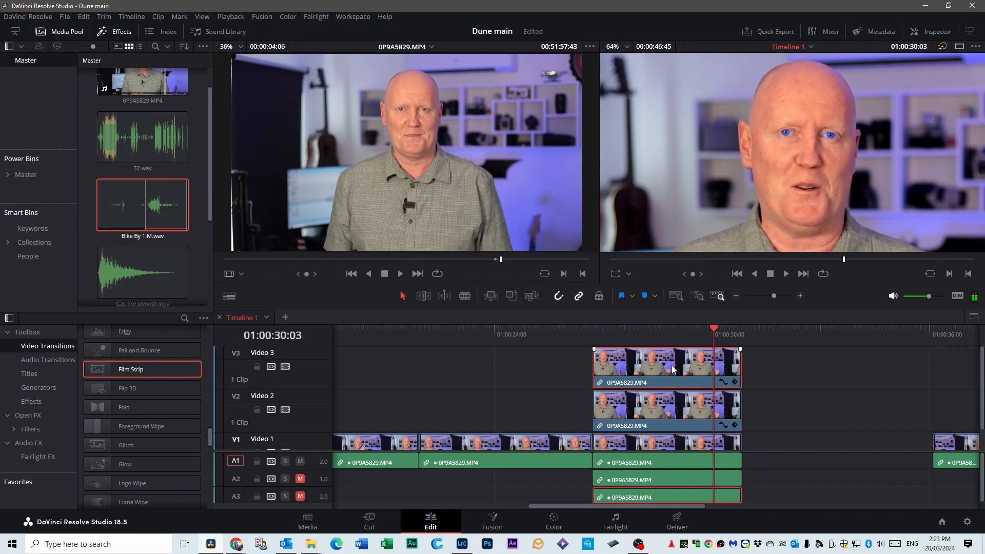
mouse_move(722, 321)
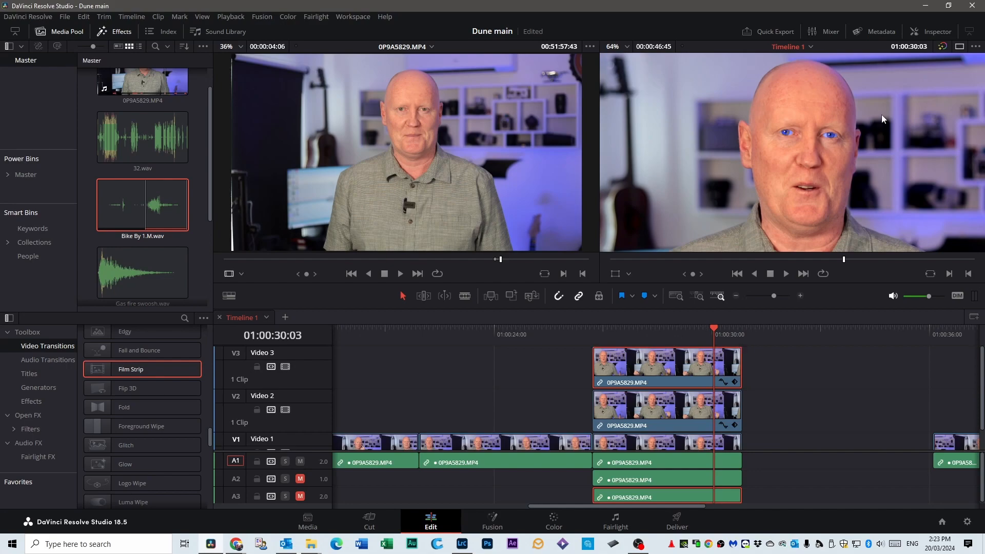
left_click(937, 31)
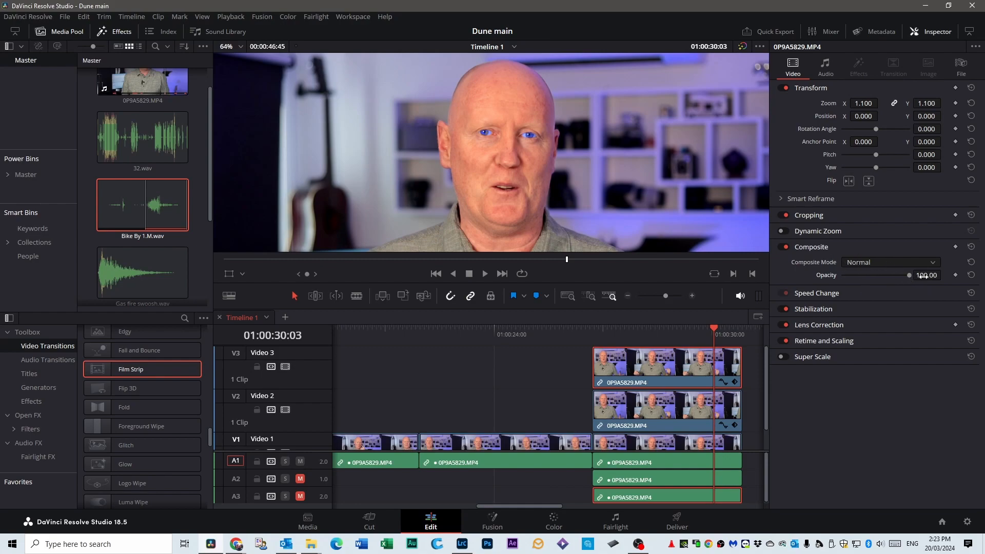
Lower Composite Opacity to about 78 on the V3 and V2 eye clips
left_click_drag(909, 275, 895, 275)
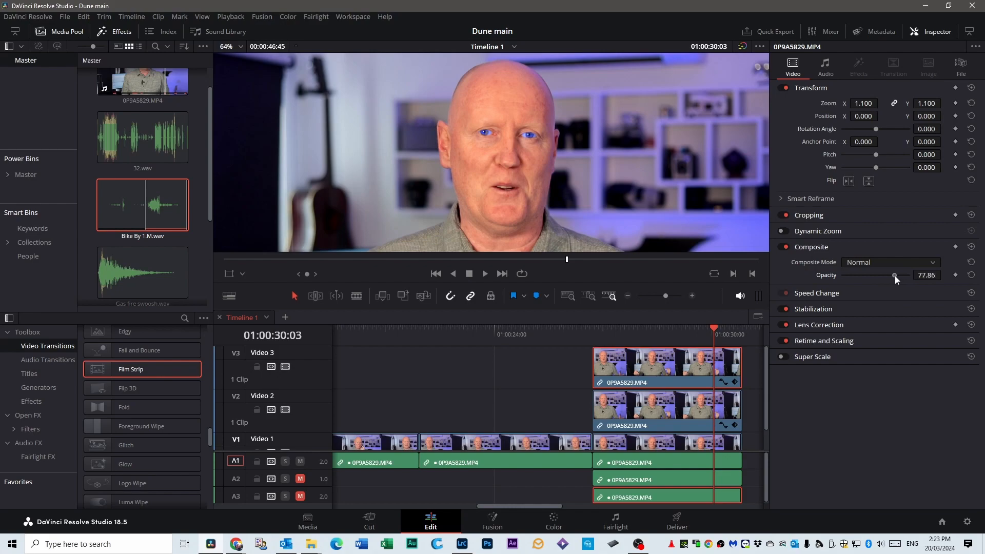
left_click_drag(895, 275, 885, 275)
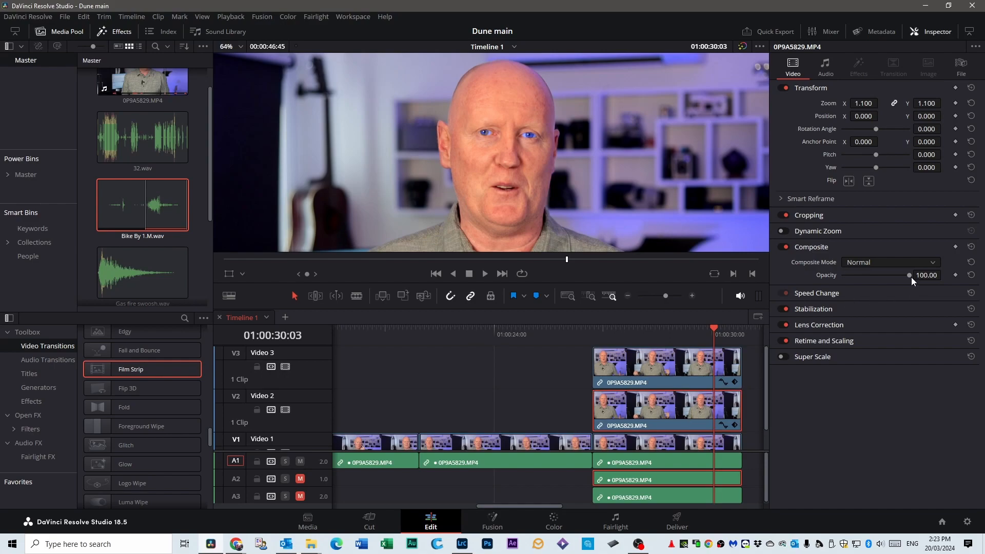
left_click_drag(910, 275, 890, 275)
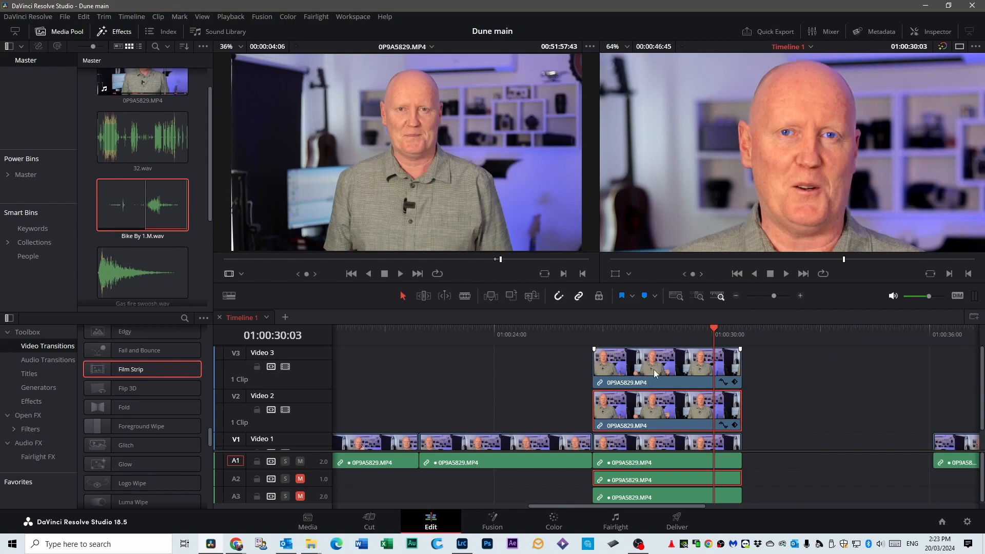
Play the timeline from just before the stacked eye clips to review the blue eyes
left_click(579, 335)
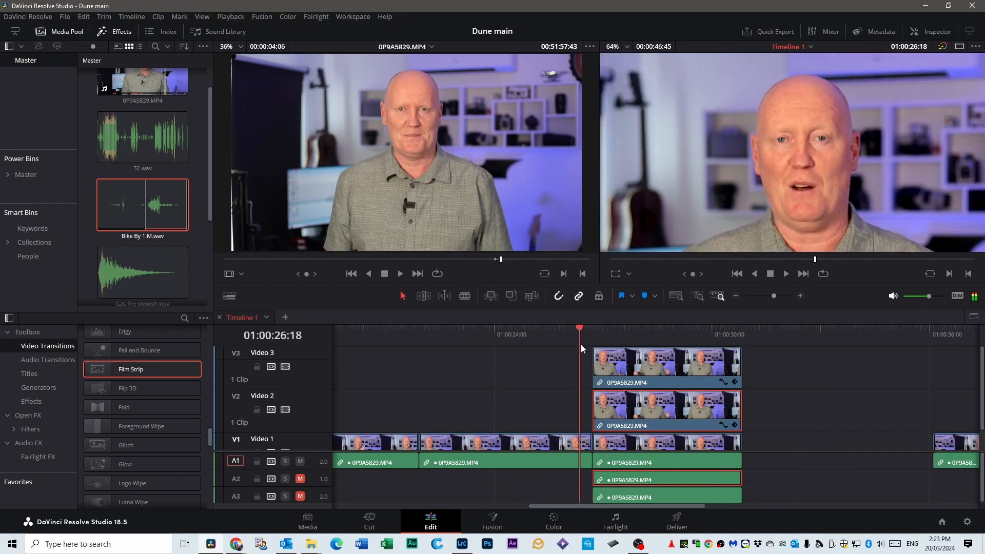
left_click(786, 274)
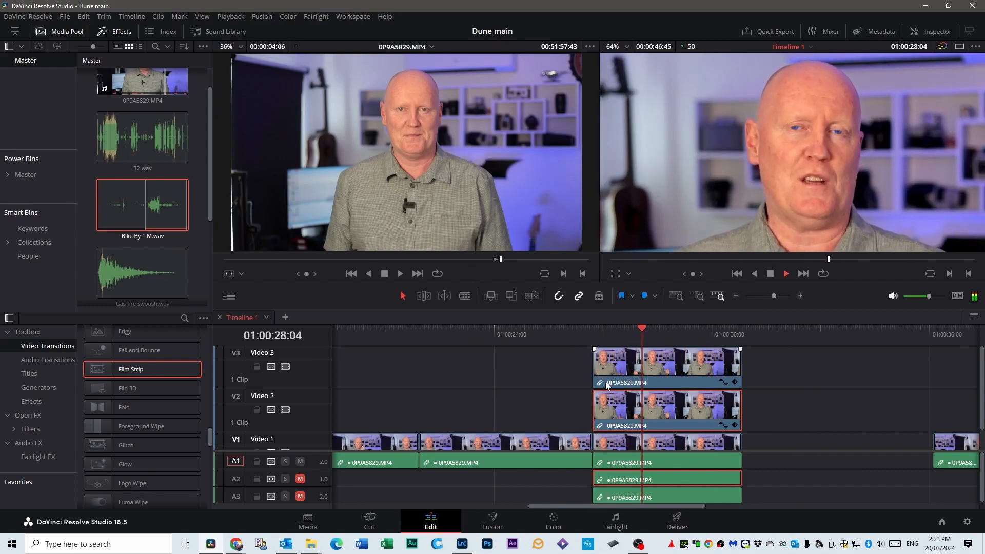